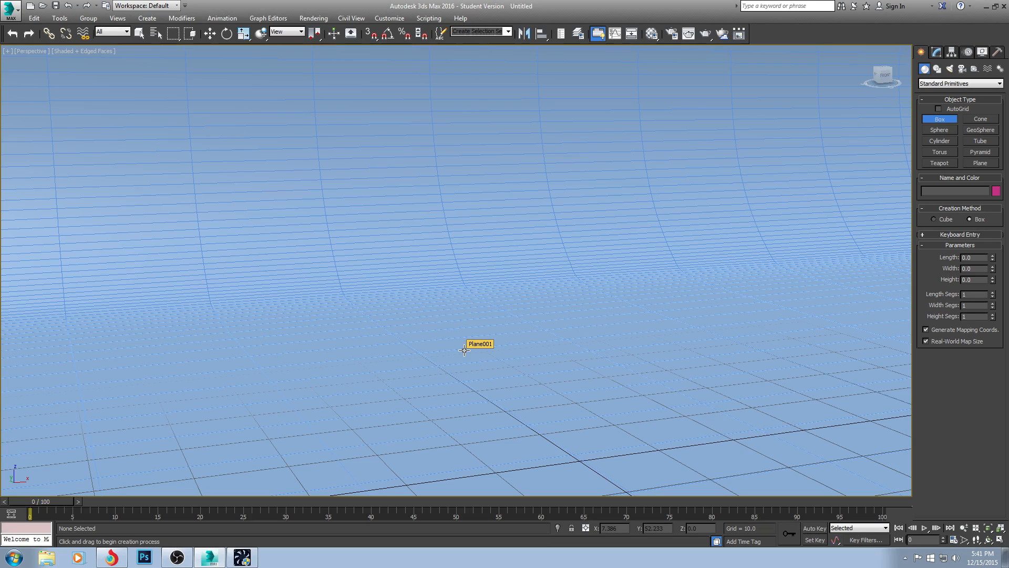
mouse_move(443, 258)
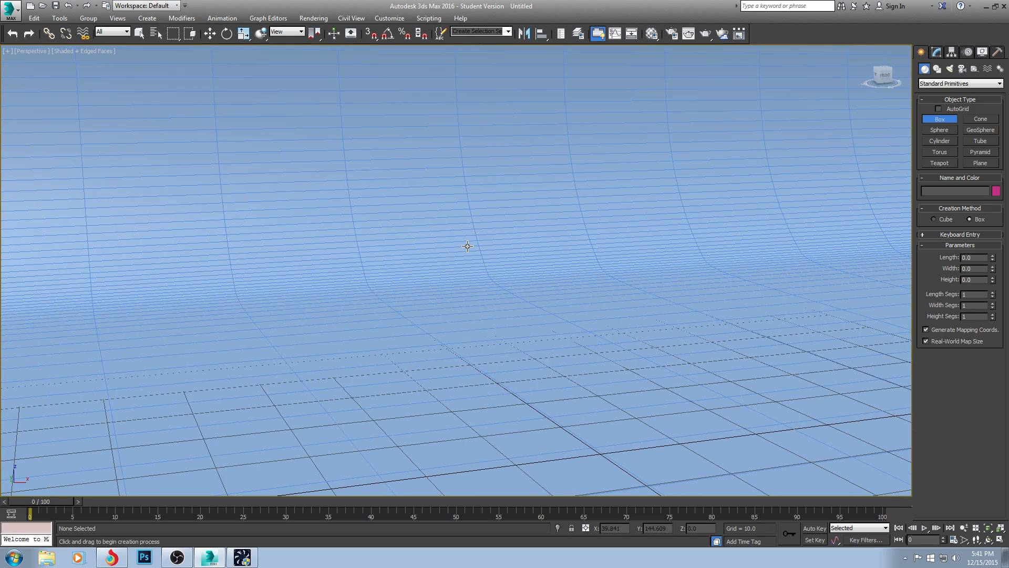
mouse_move(922, 73)
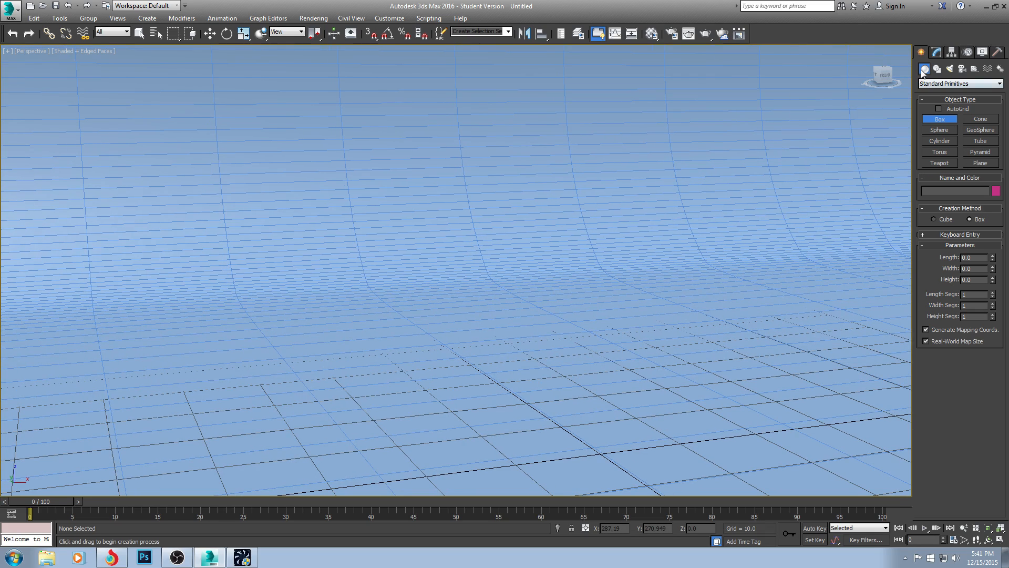
Step: Start the Sphere primitive from the Create panel to draw a sphere above the backdrop
click(938, 129)
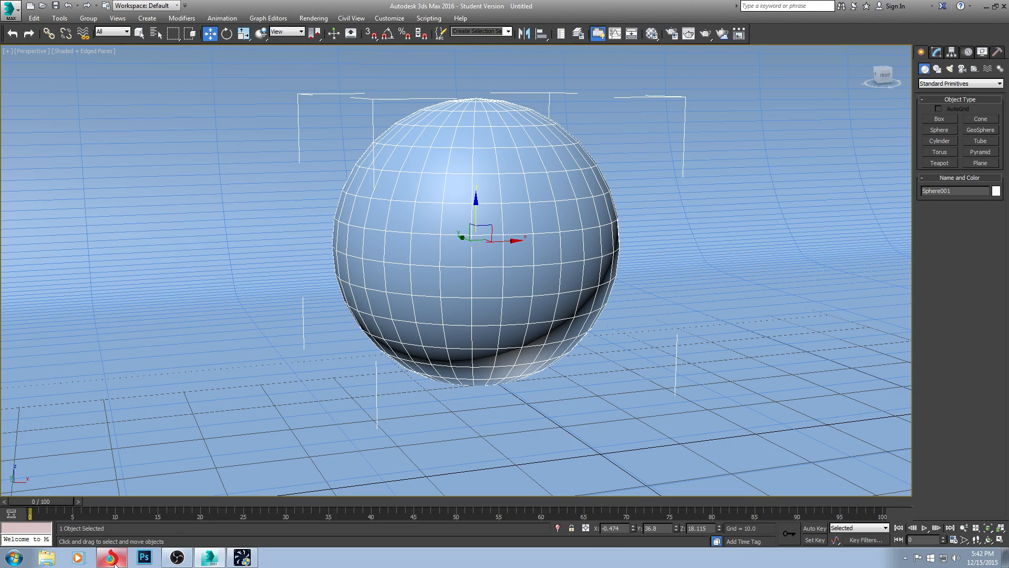
Step: Bring Chrome forward and search Google for "vray materials"
click(111, 558)
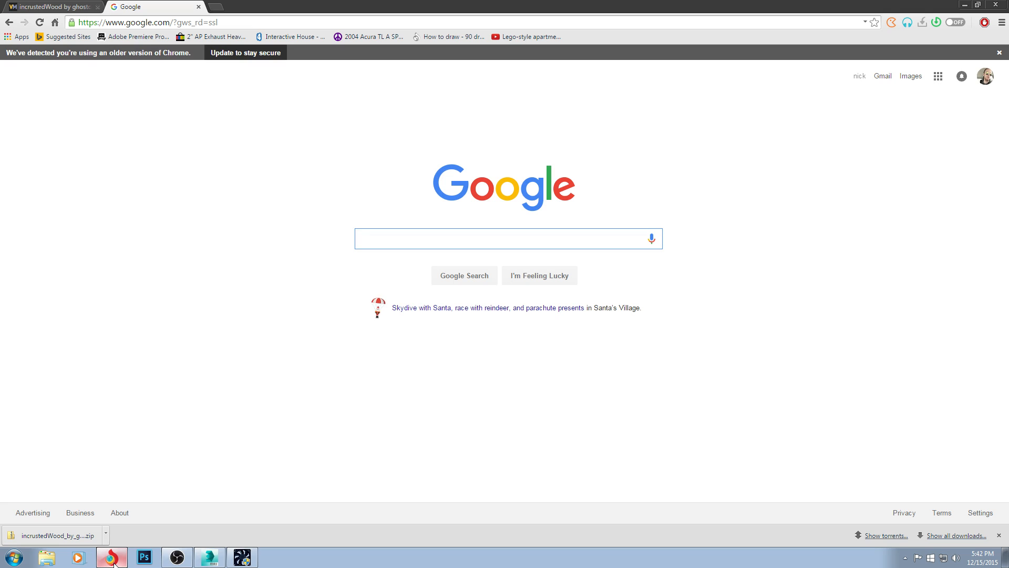
click(507, 239)
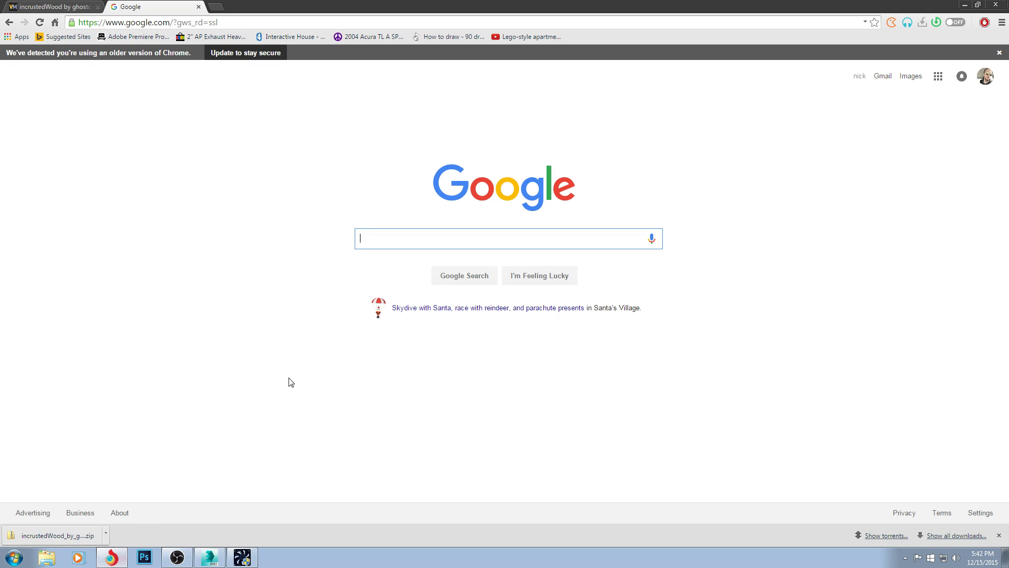
mouse_move(474, 237)
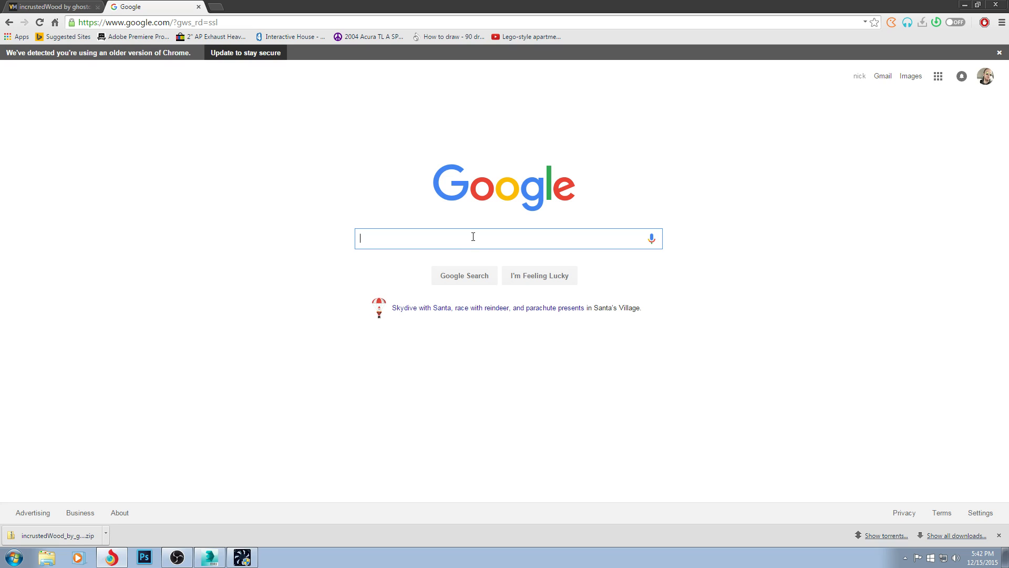
text(vray materials)
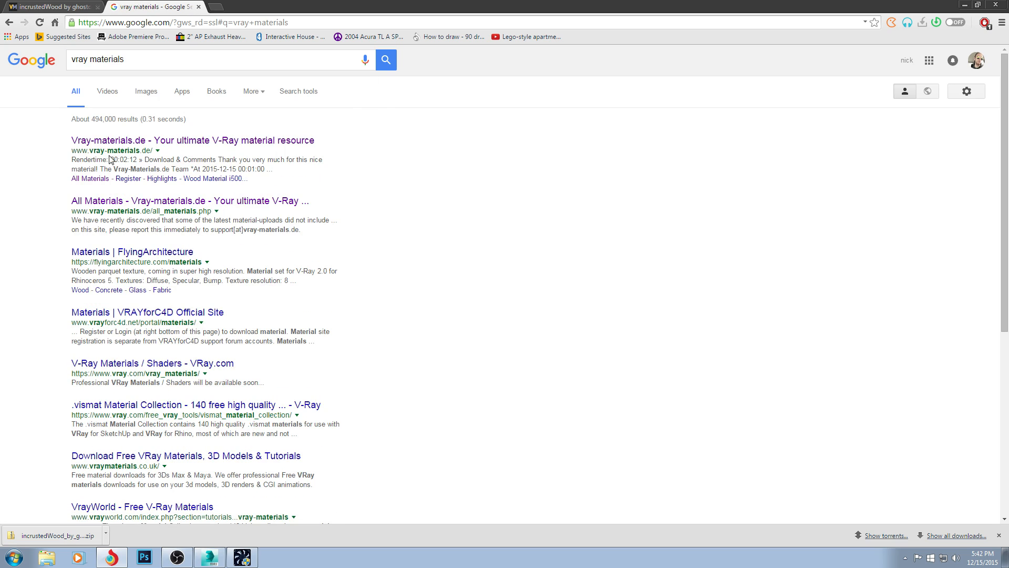
mouse_move(192, 140)
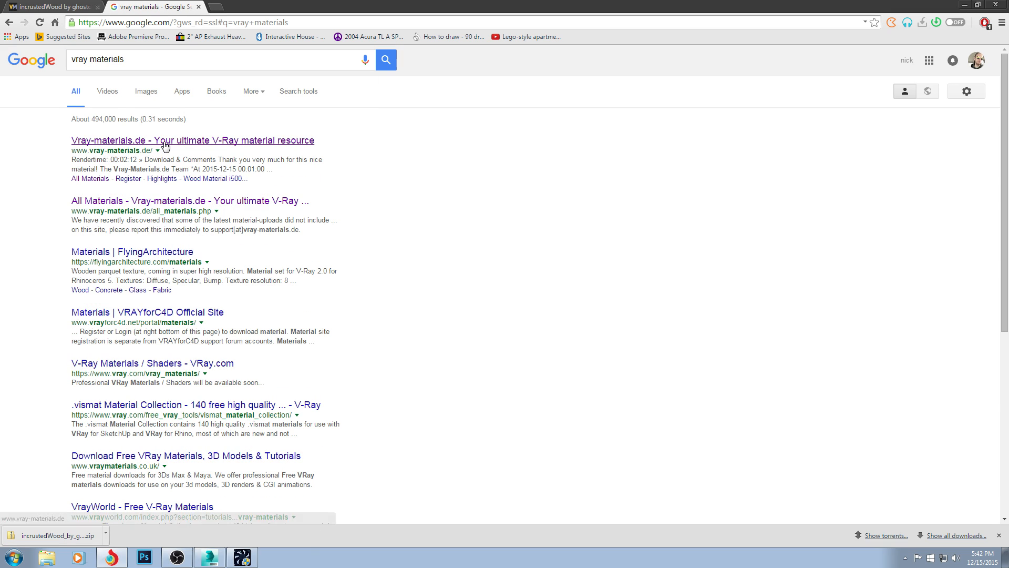
Step: Enter vray-materials.de, browse All Materials and search the catalogue for "paint"
click(191, 140)
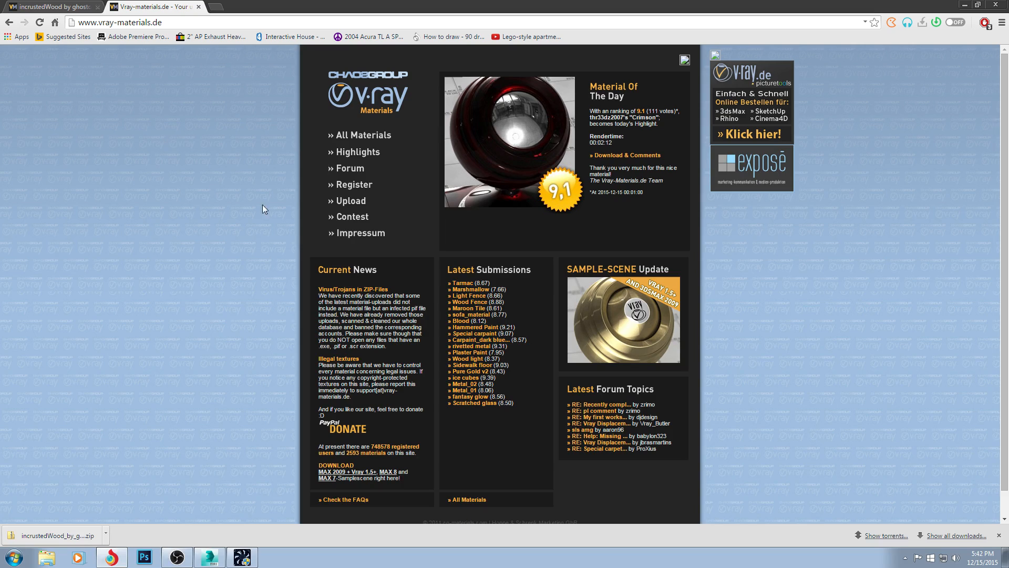
mouse_move(620, 281)
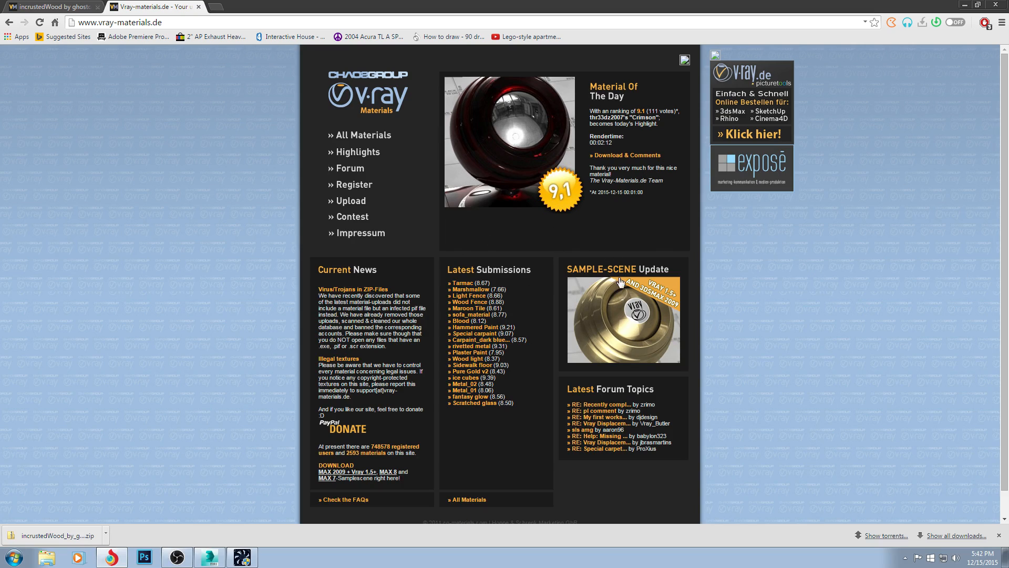
click(363, 136)
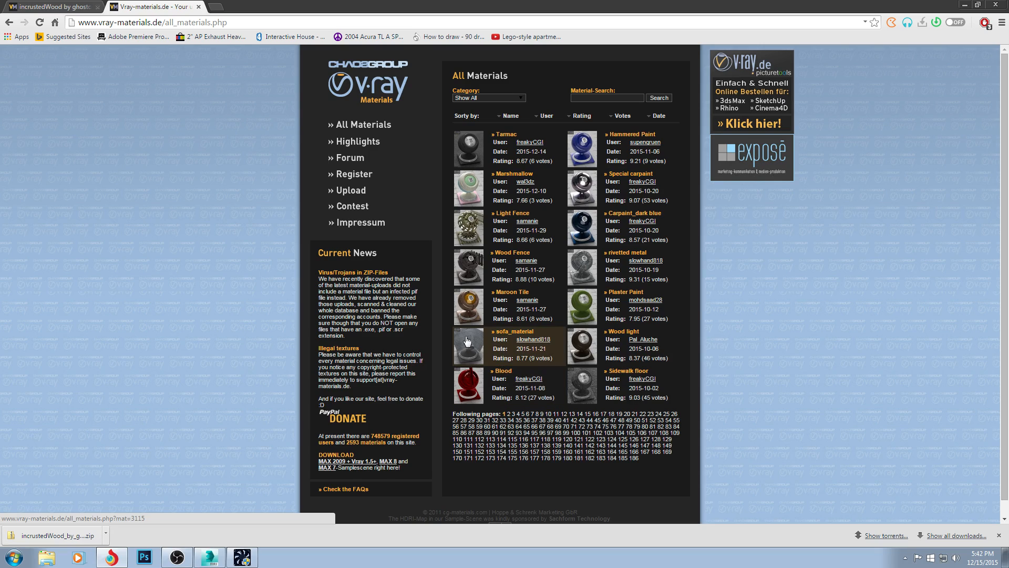
mouse_move(469, 266)
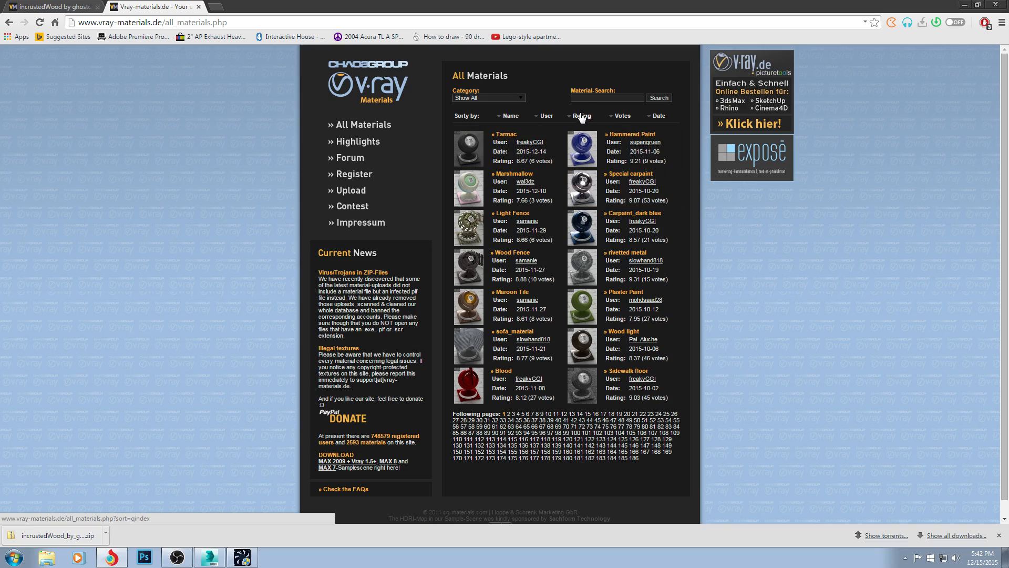
text(paint)
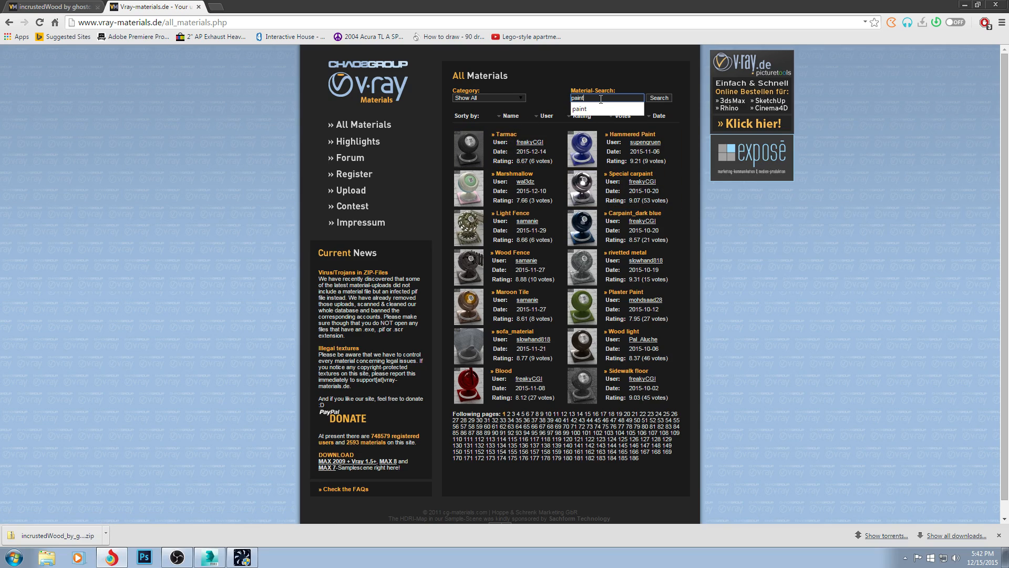
click(658, 97)
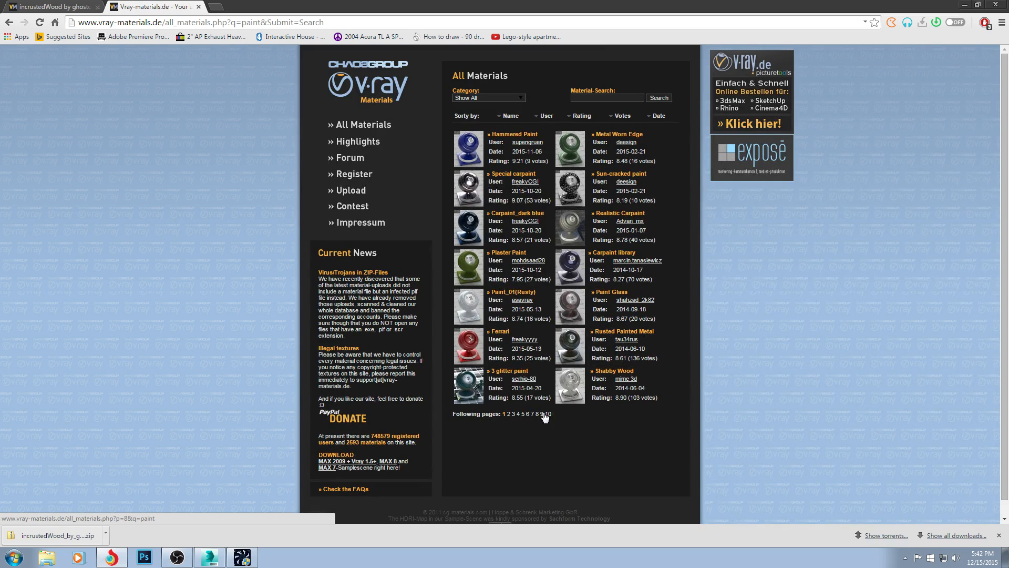
mouse_move(584, 116)
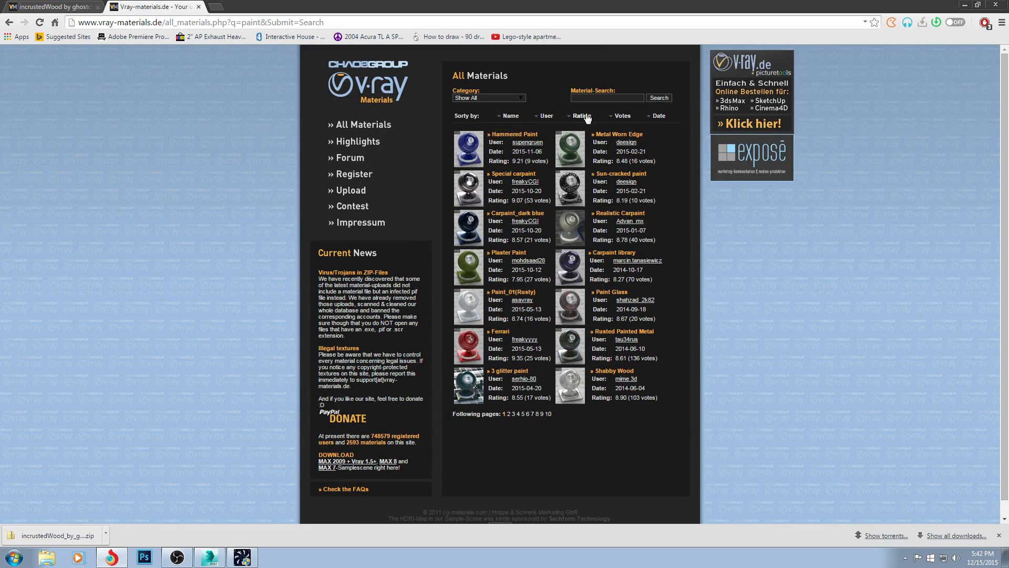
Step: Sort the paint results by Rating and open the Paint-chameleon material's details
click(580, 115)
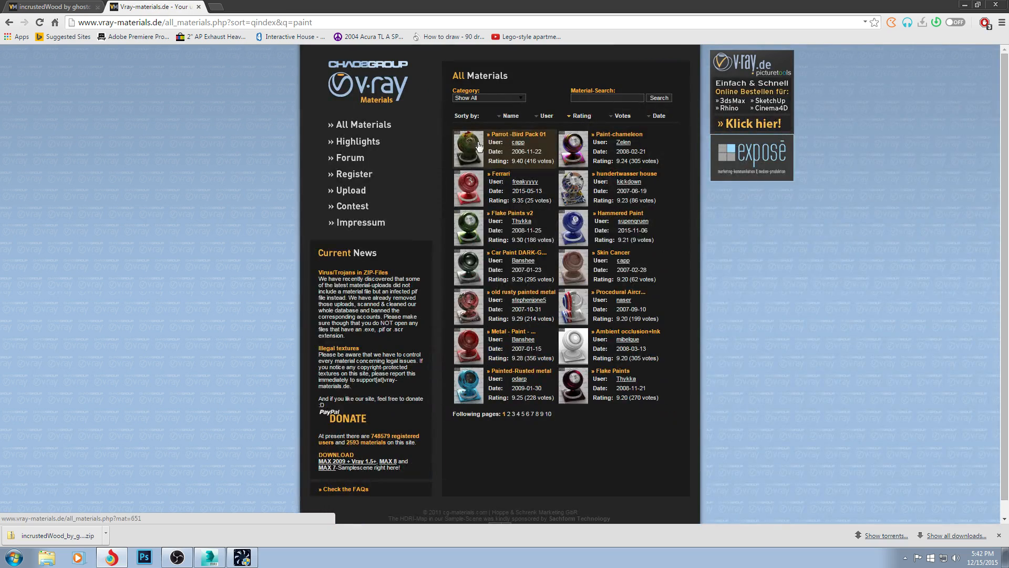
click(572, 148)
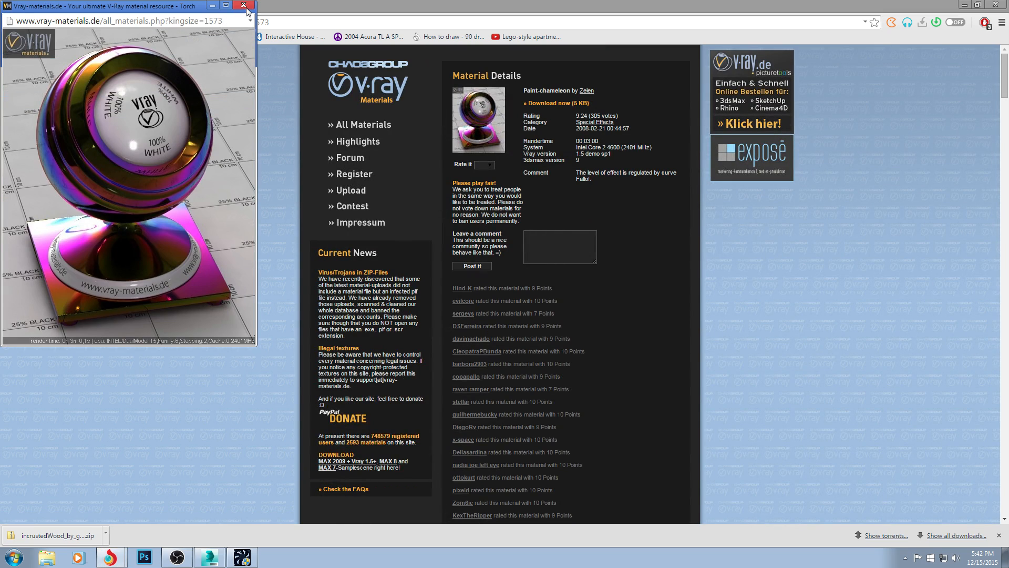
Step: Close the Paint-chameleon preview and view the incrustedWood large preview render instead
click(245, 5)
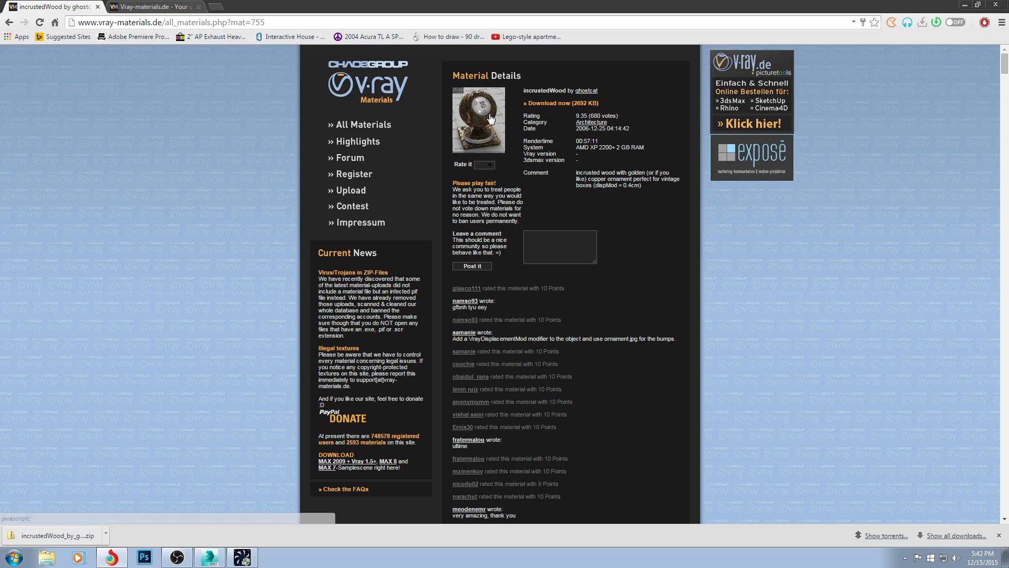
click(480, 118)
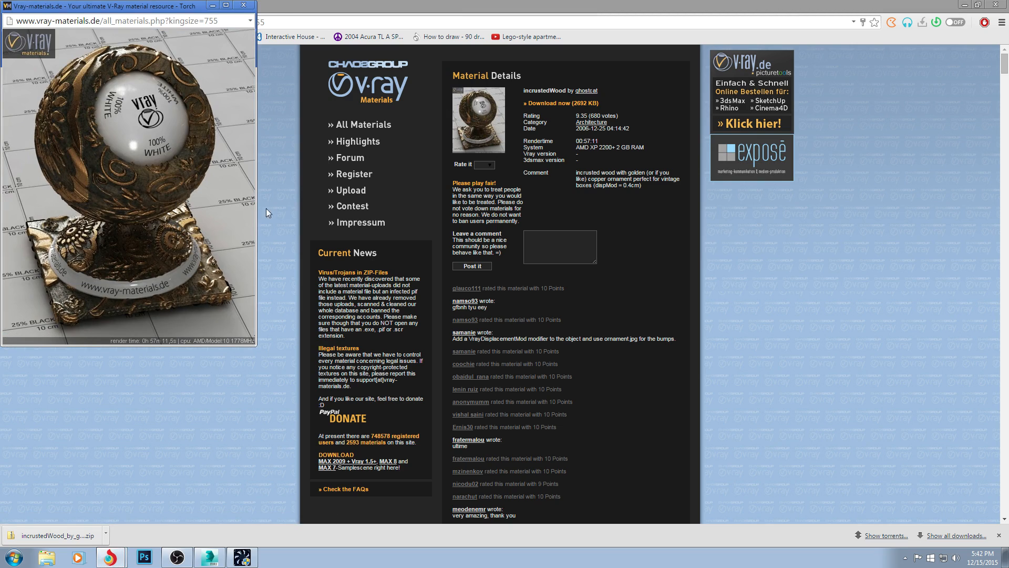
mouse_move(290, 223)
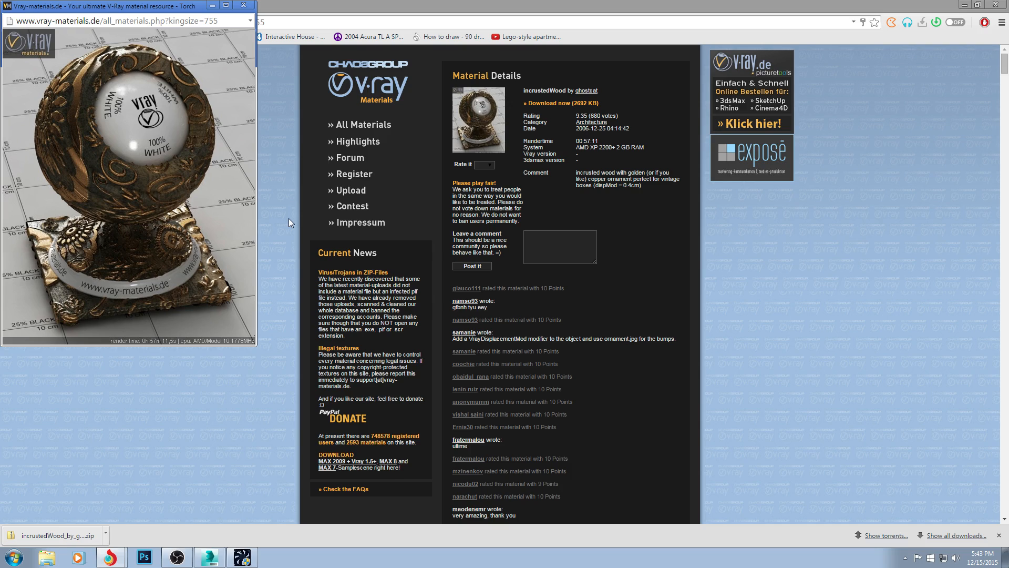
mouse_move(190, 122)
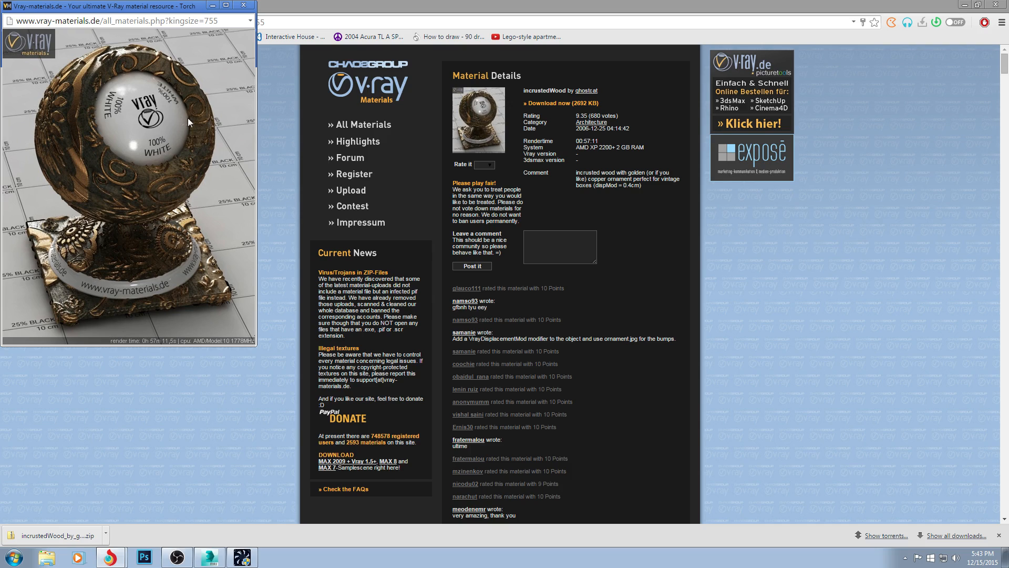
click(363, 124)
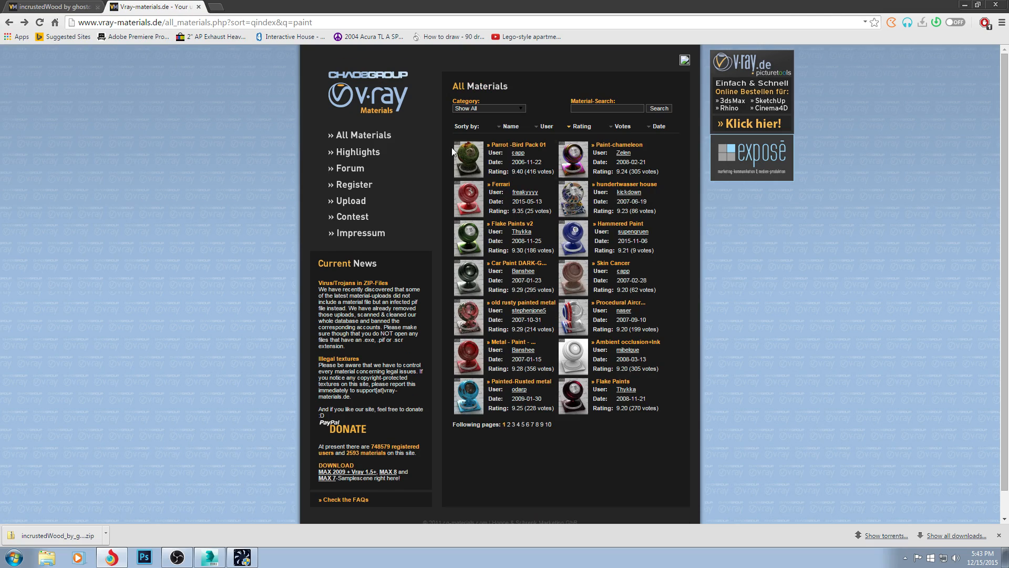
Step: Return to the paint list and open the Parrot -Bird Pack 01 material's details
click(517, 144)
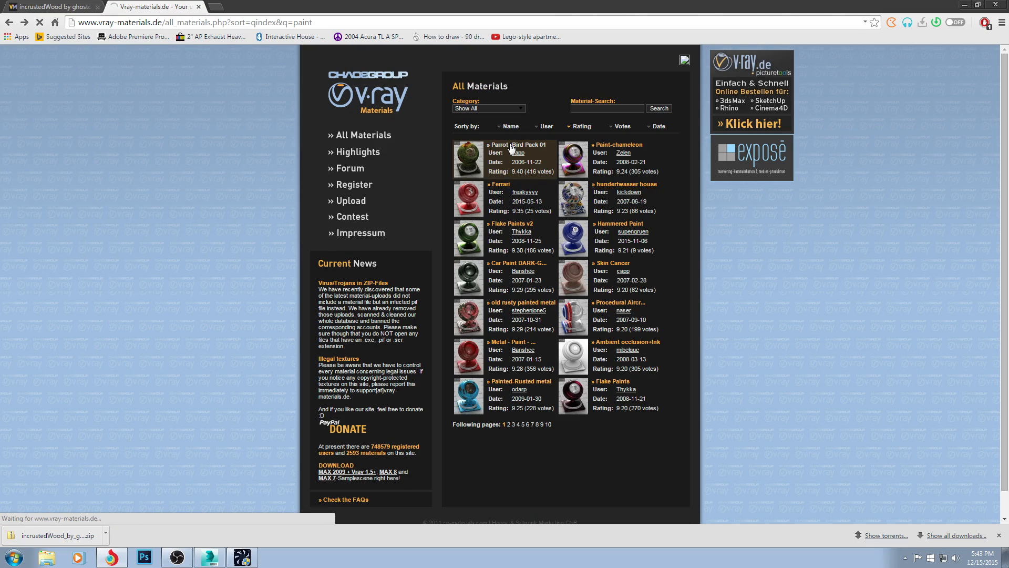
click(509, 144)
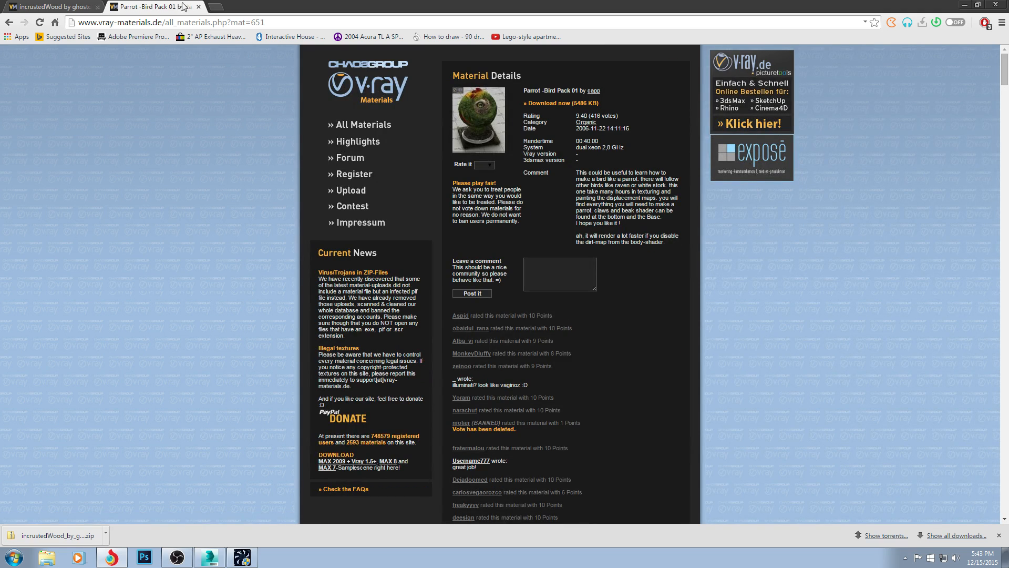
mouse_move(159, 118)
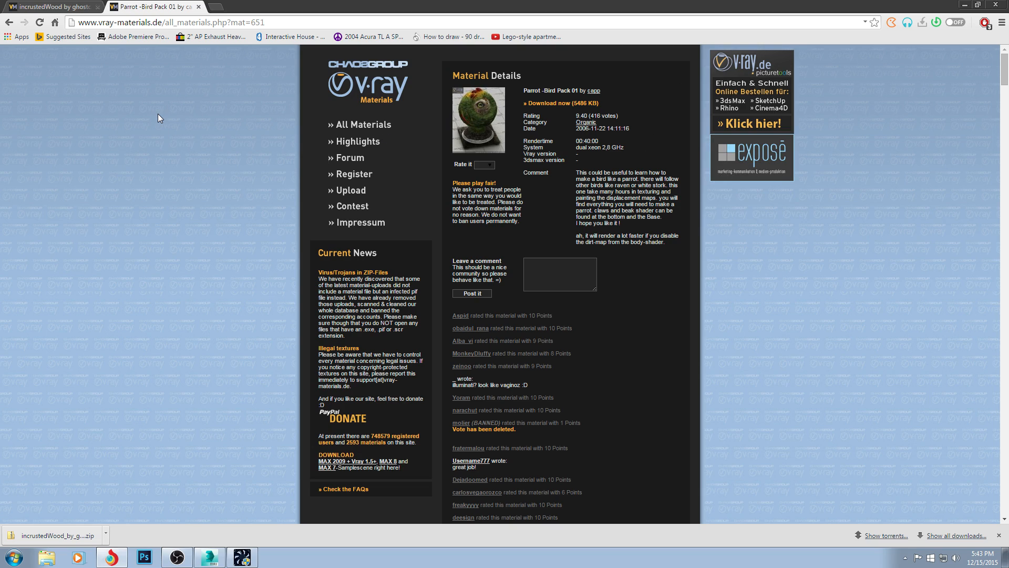
mouse_move(355, 174)
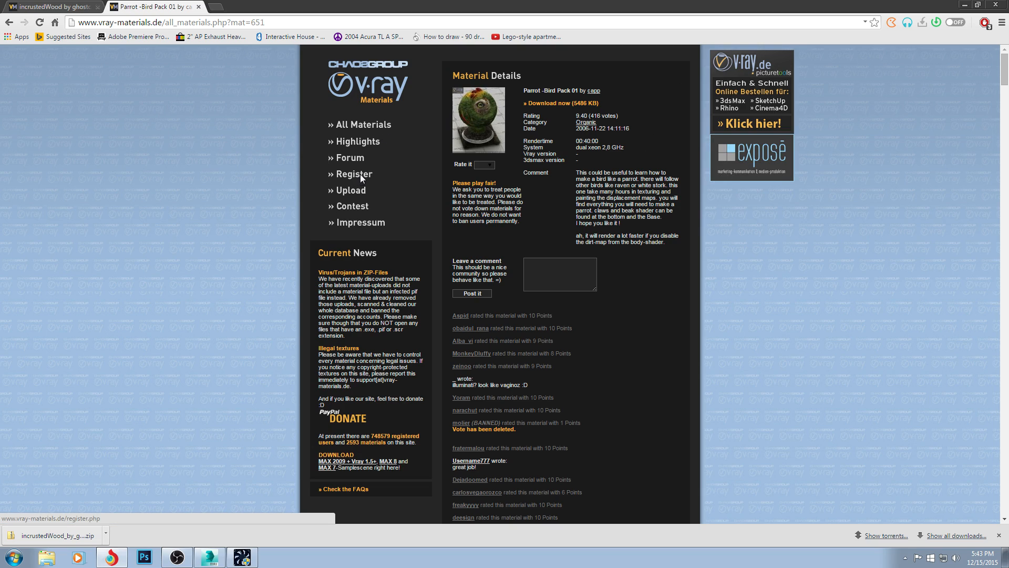
Step: Dismiss the registration page and start downloading the incrustedWood material archive
click(351, 173)
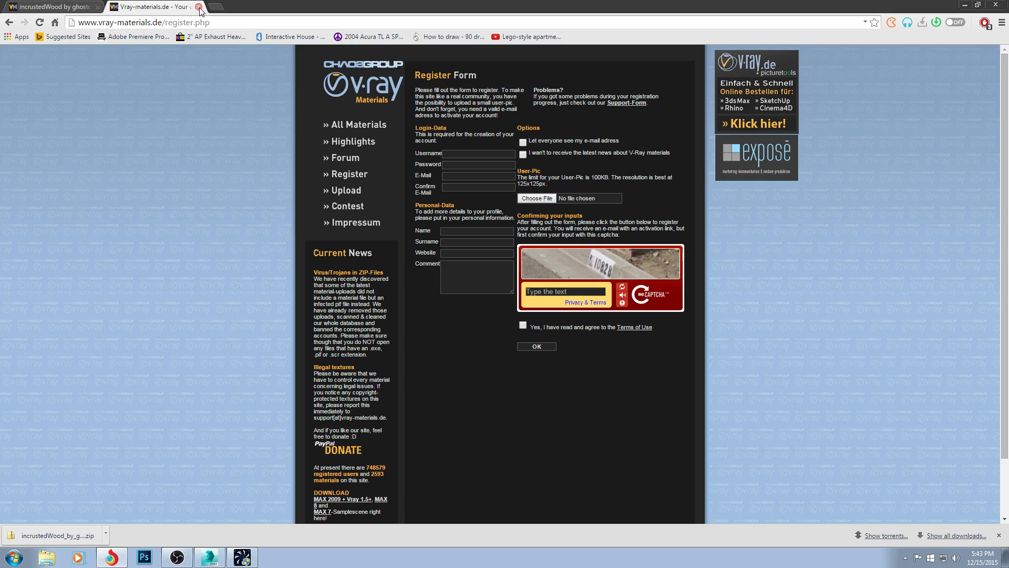
click(200, 12)
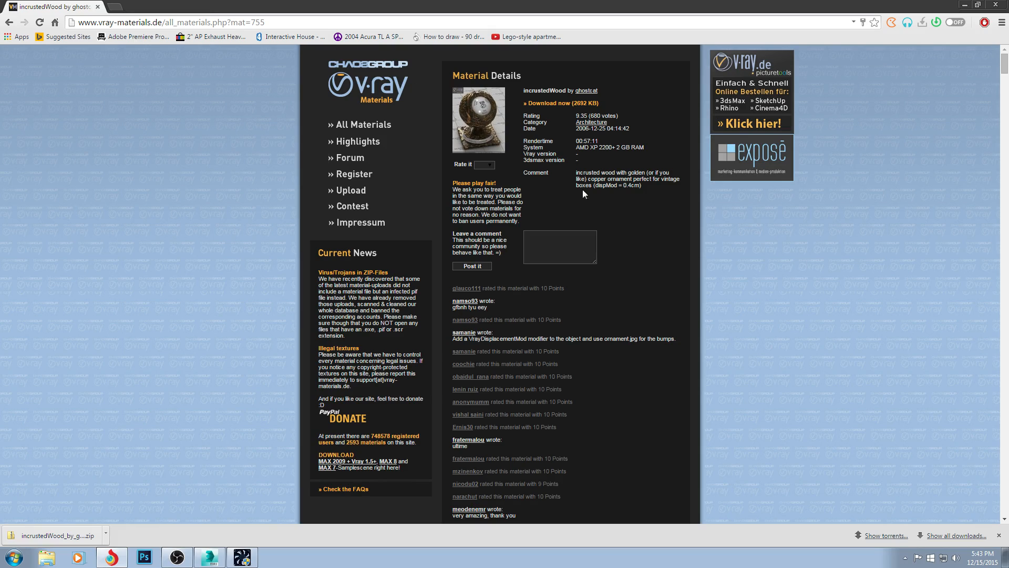
mouse_move(561, 103)
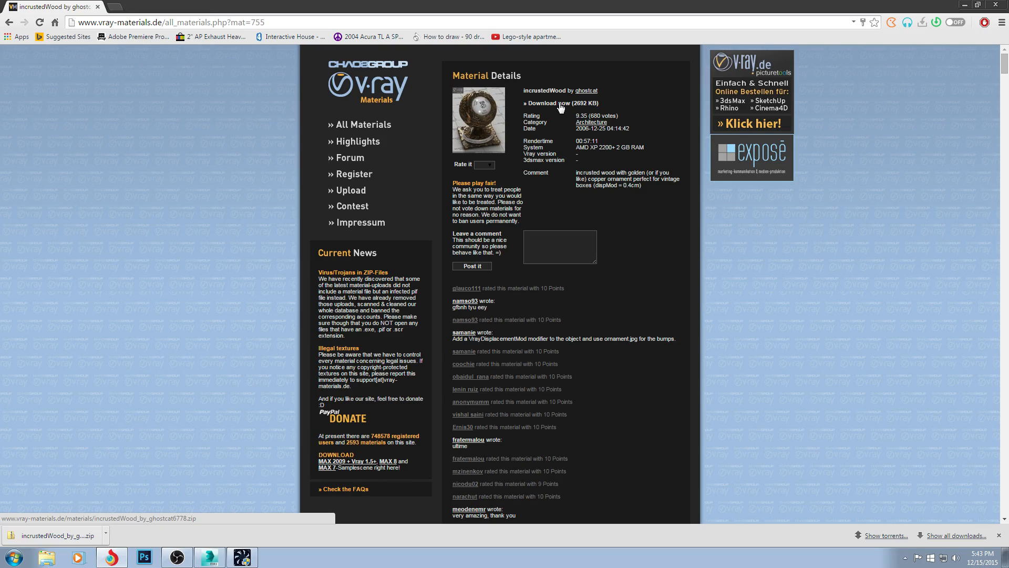
click(546, 103)
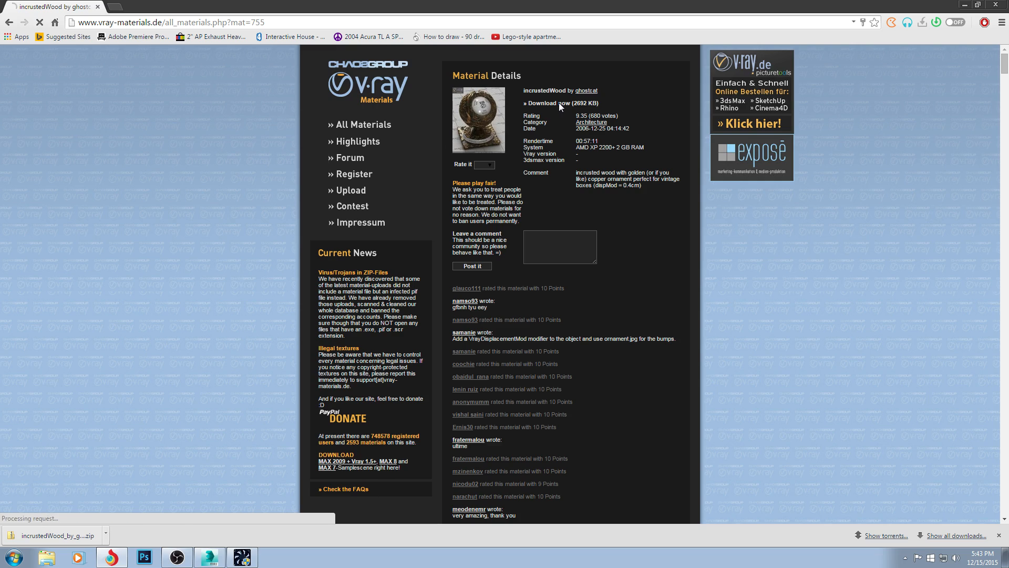
click(560, 103)
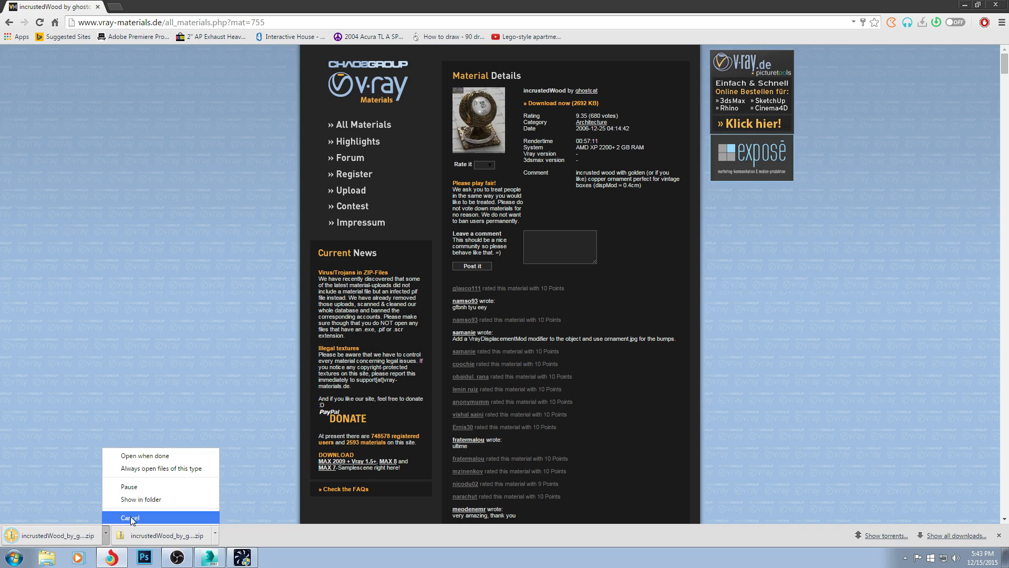
Step: Show the download in its folder and delete the duplicate incrustedWood zip to the Recycle Bin
click(140, 498)
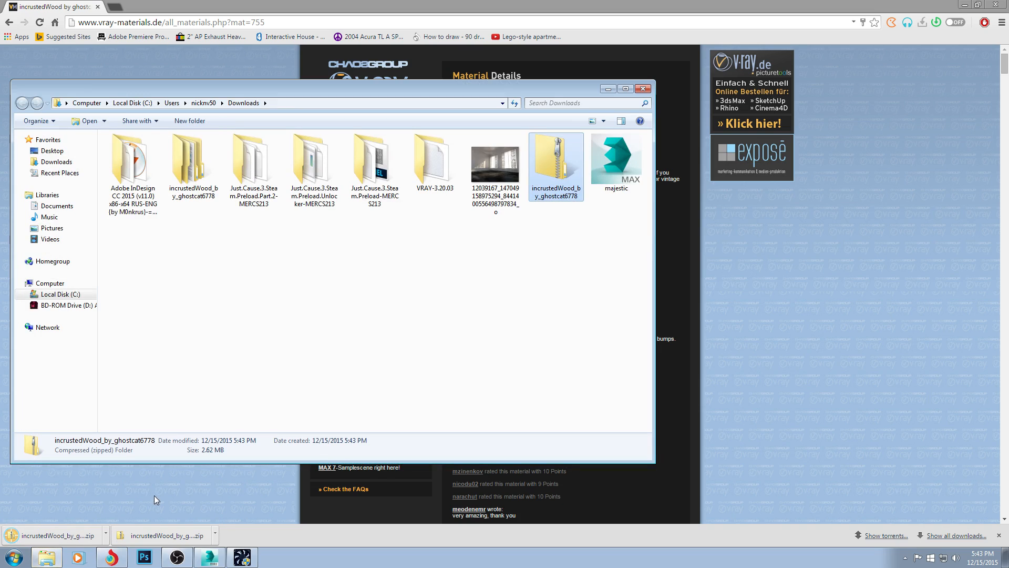
mouse_move(545, 161)
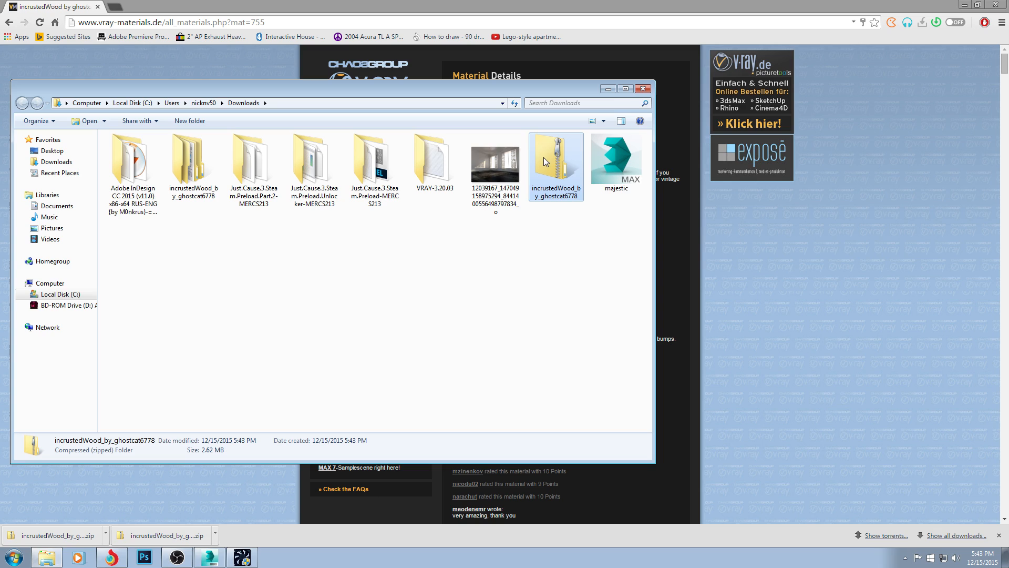
right_click(555, 161)
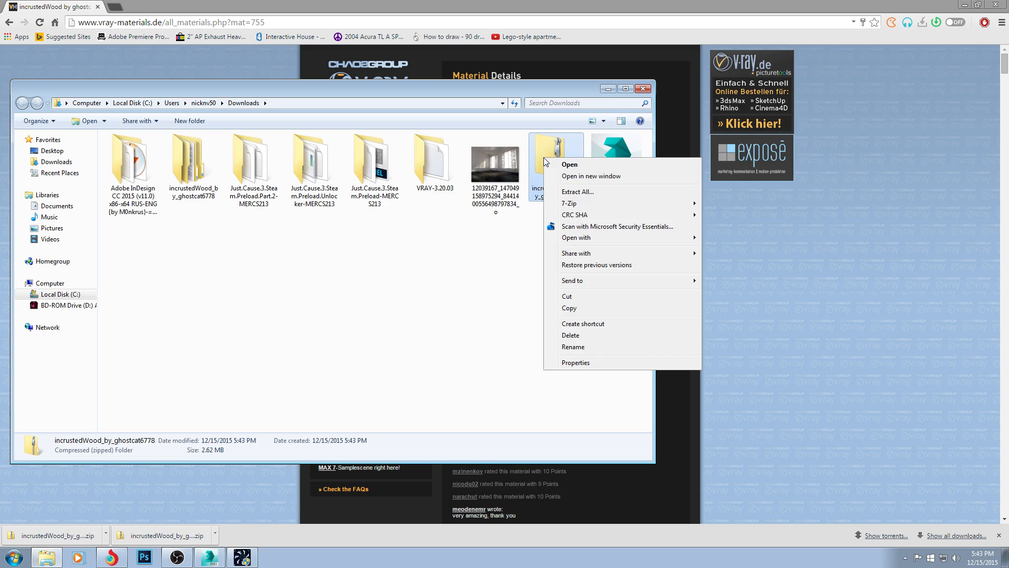
click(570, 334)
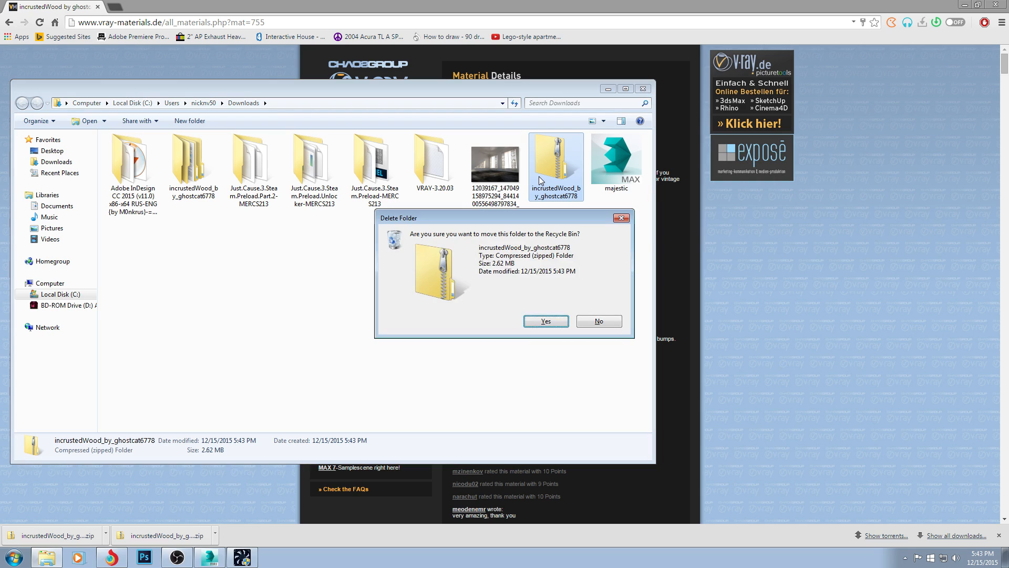
click(545, 320)
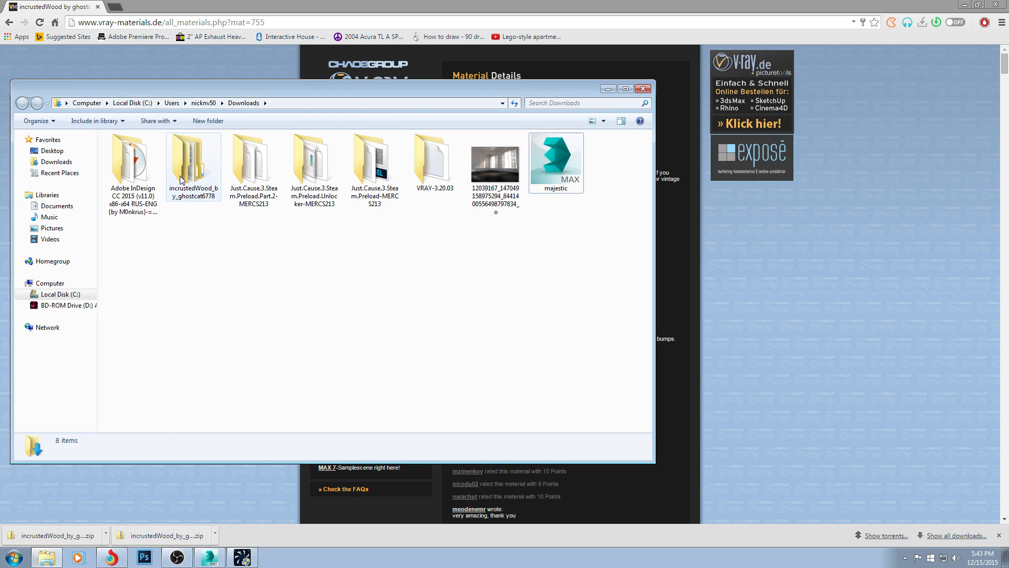
Step: Browse into the extracted incrustedWood folder with its textures, then return to 3ds Max
double_click(193, 161)
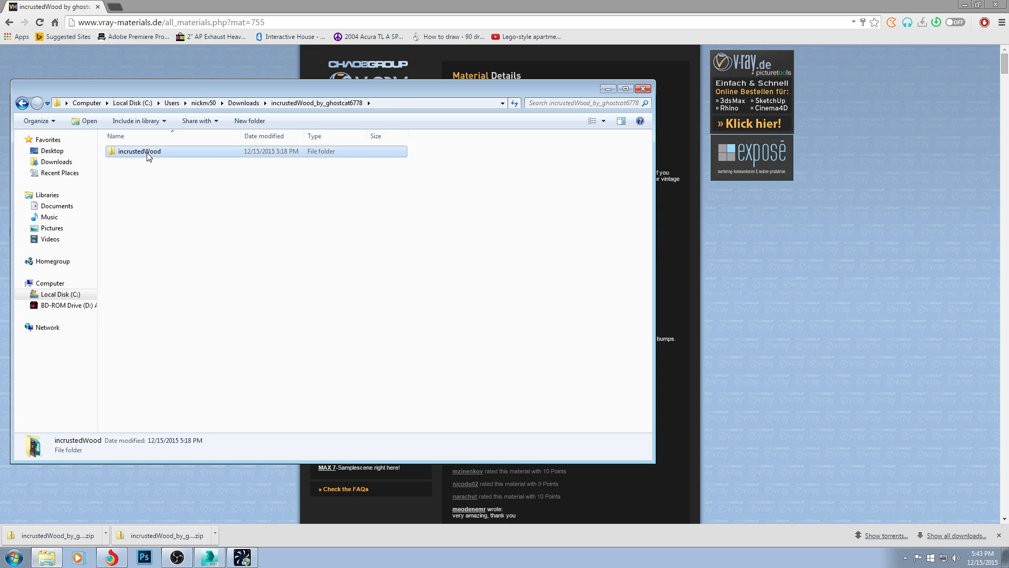
double_click(138, 150)
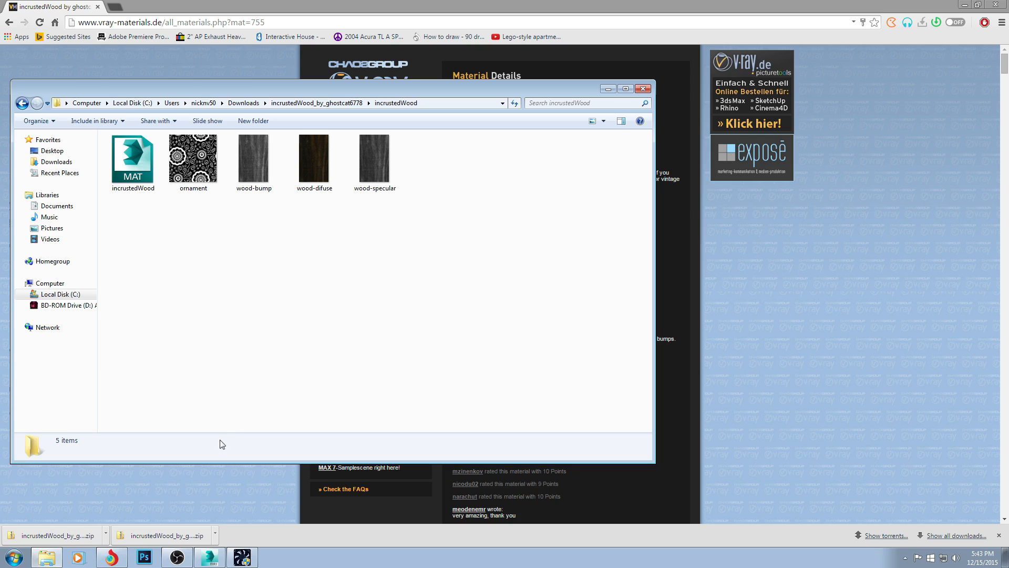
click(209, 557)
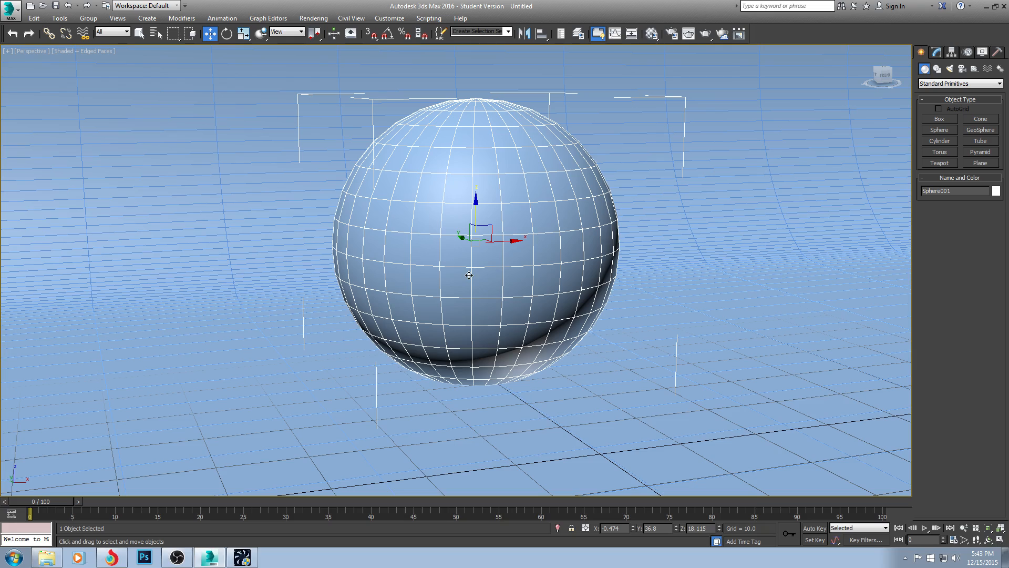
mouse_move(481, 158)
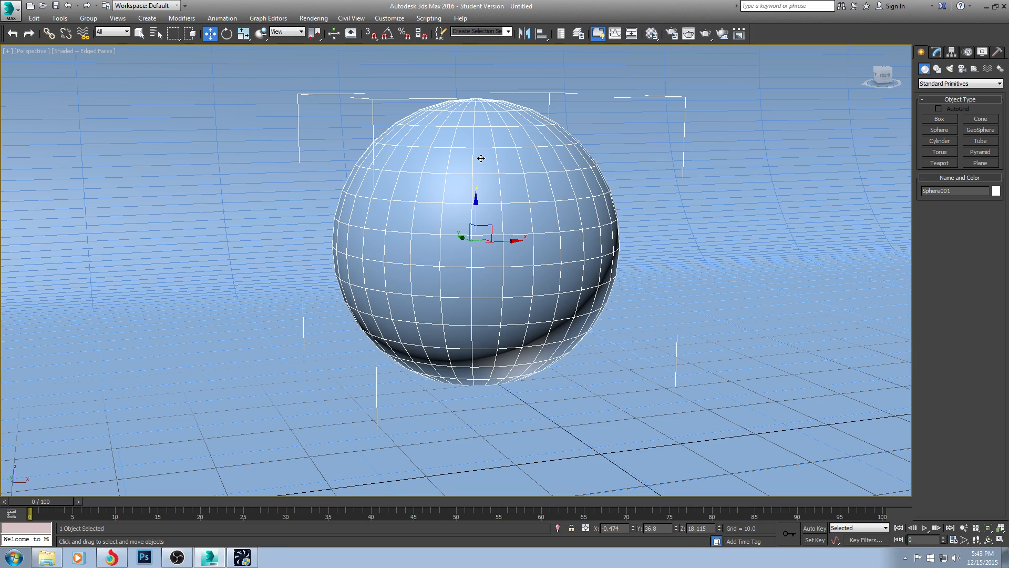
mouse_move(514, 125)
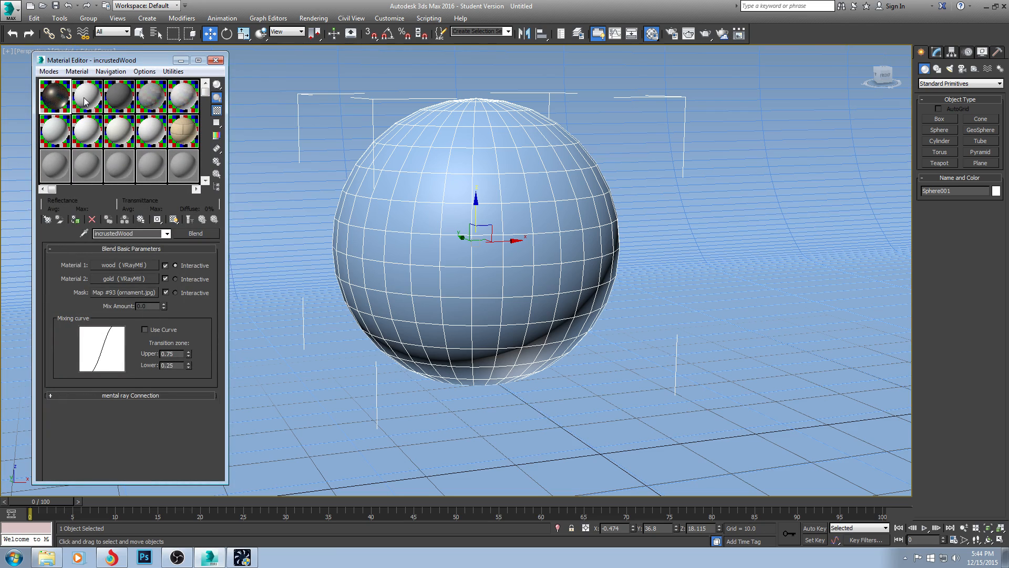
Step: Select an empty sample slot and confirm in Render Setup that V-Ray Adv is the renderer
click(85, 96)
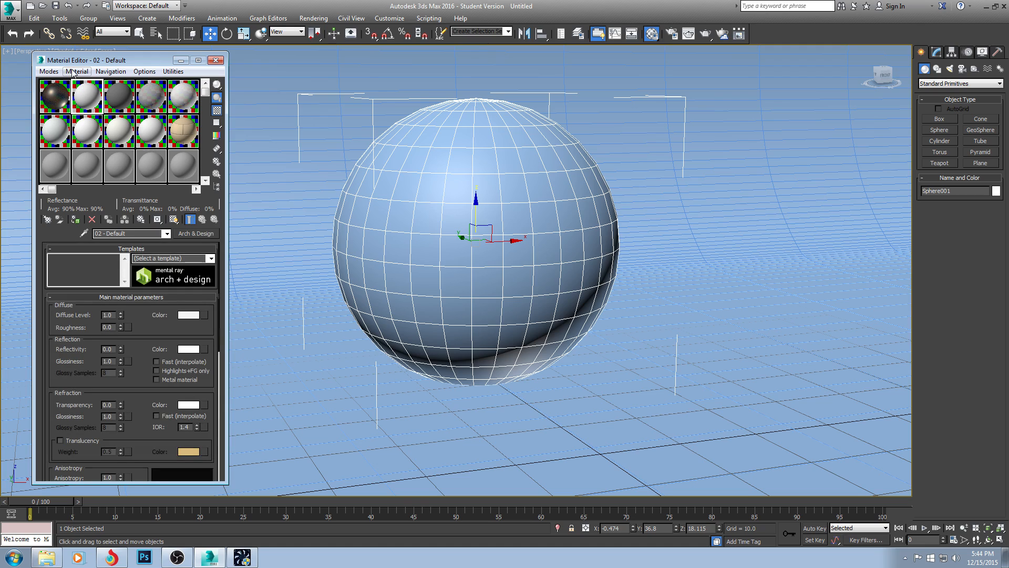
mouse_move(501, 47)
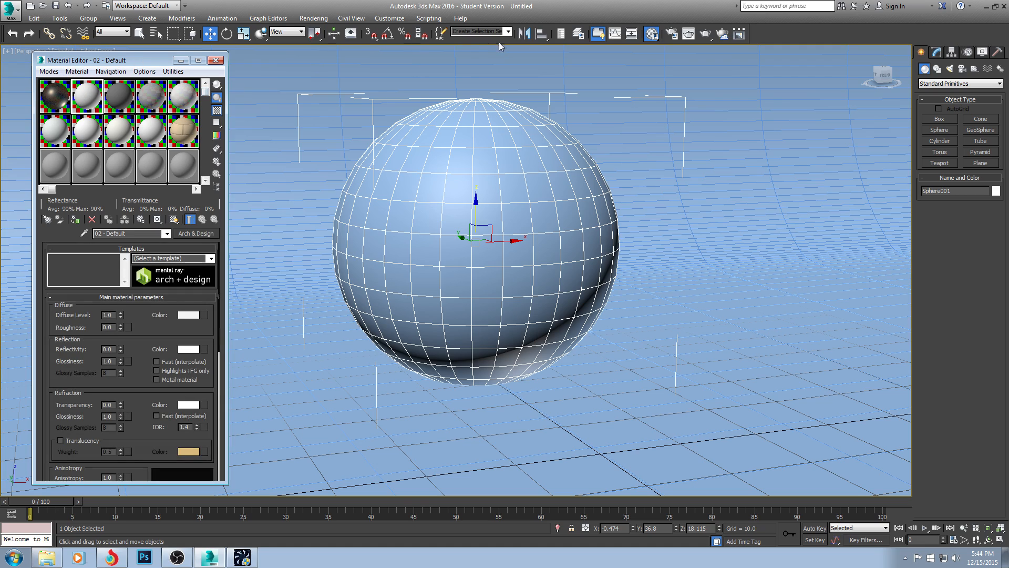
click(632, 34)
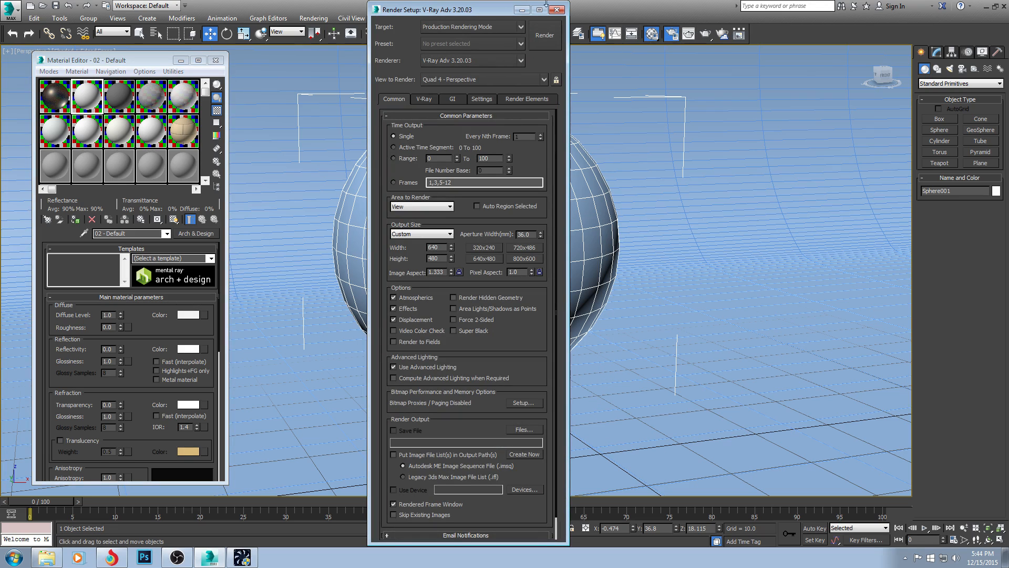
click(555, 10)
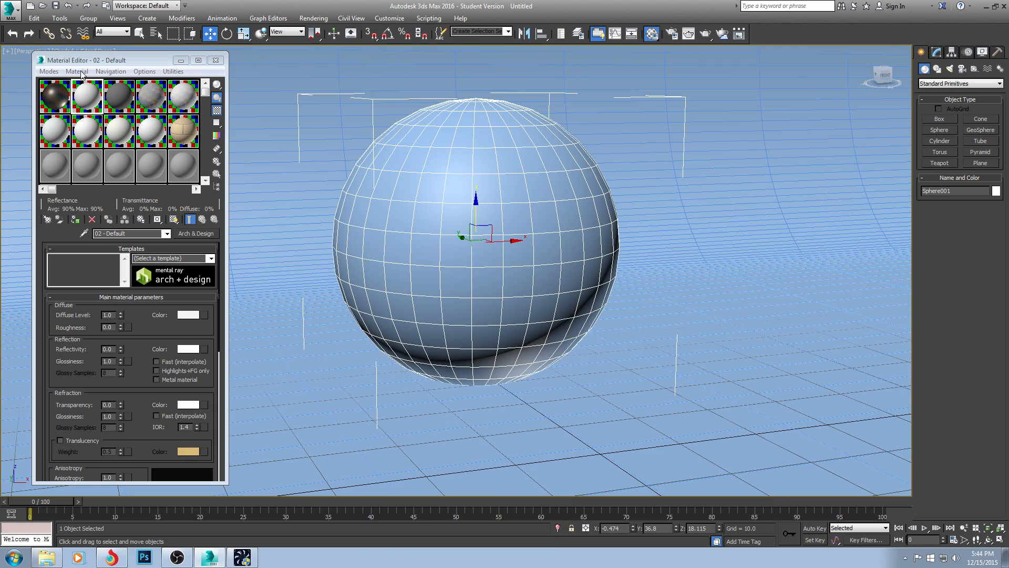
Step: Import the incrustedWood.mat library from the Downloads folder into the Material/Map Browser
click(76, 70)
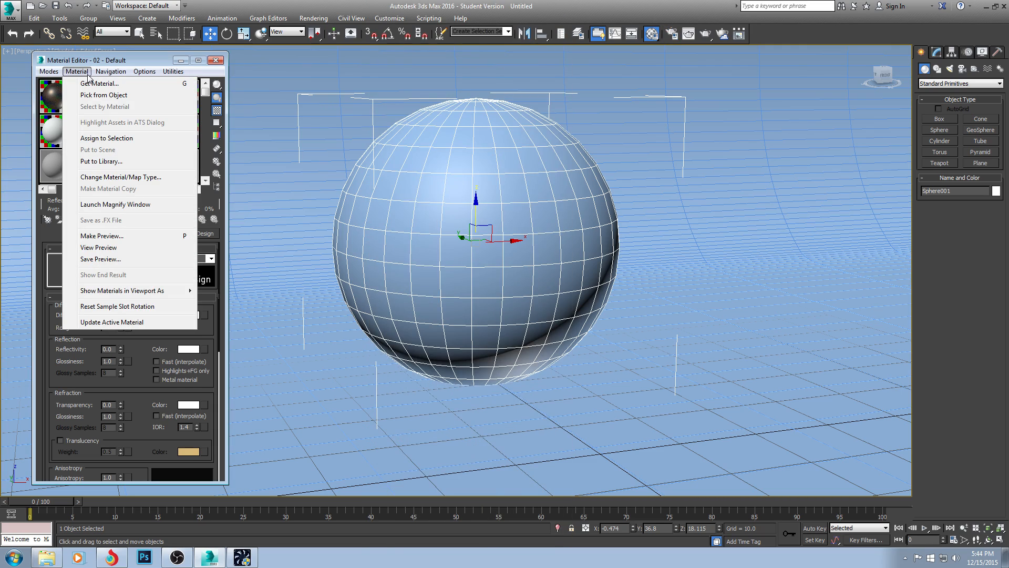
click(100, 83)
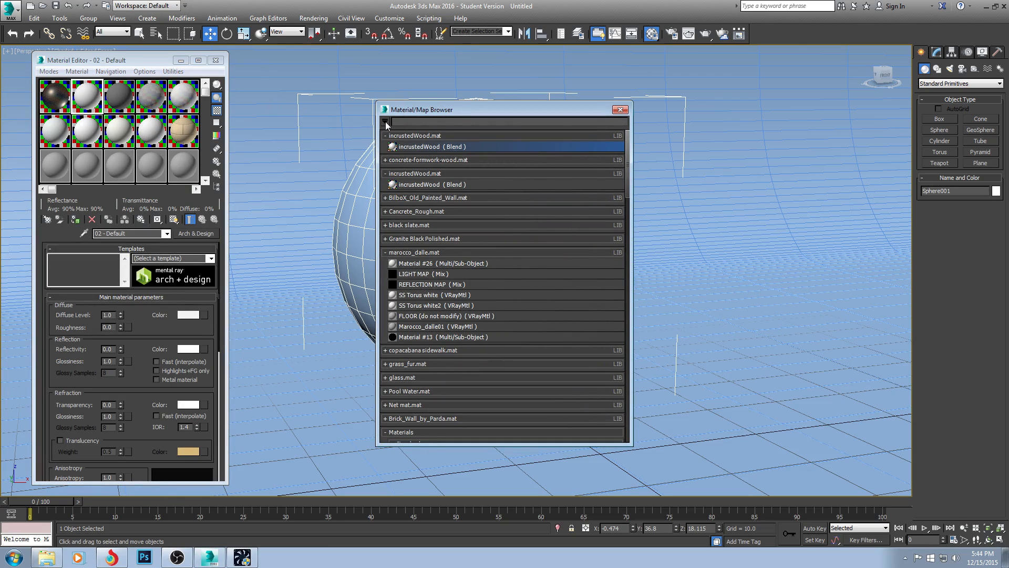
click(386, 122)
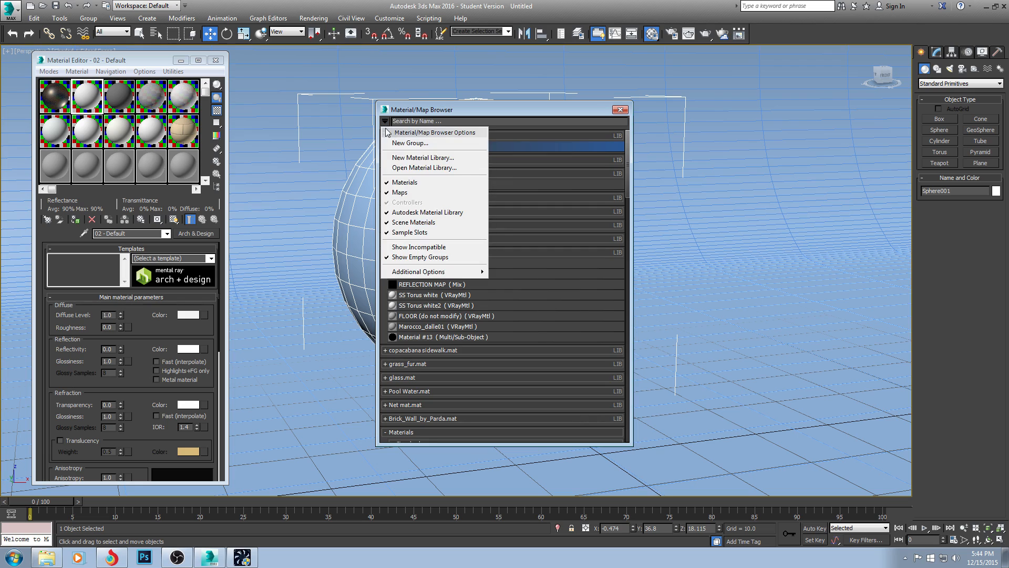
click(424, 167)
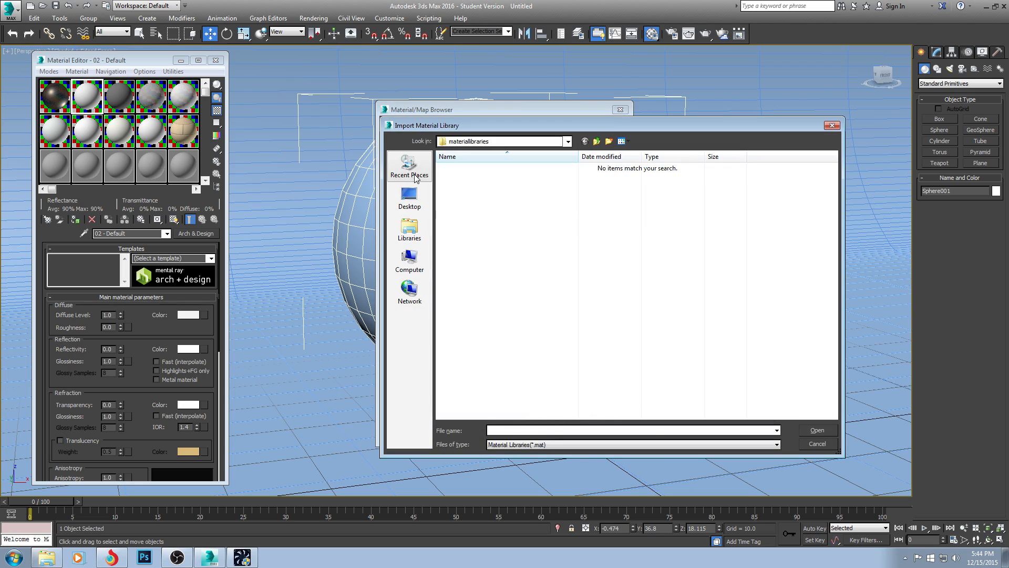
click(409, 198)
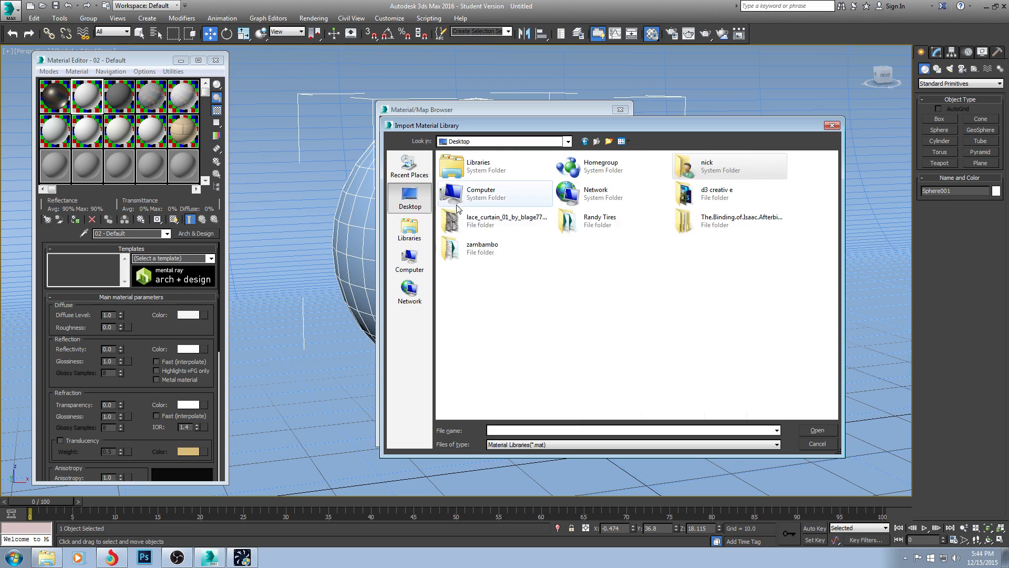
double_click(729, 165)
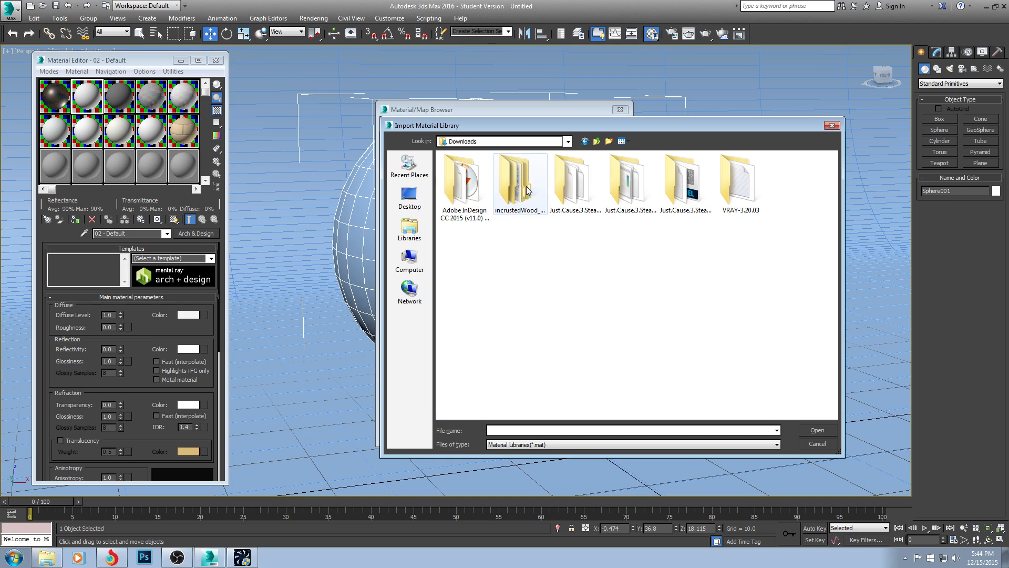
double_click(519, 180)
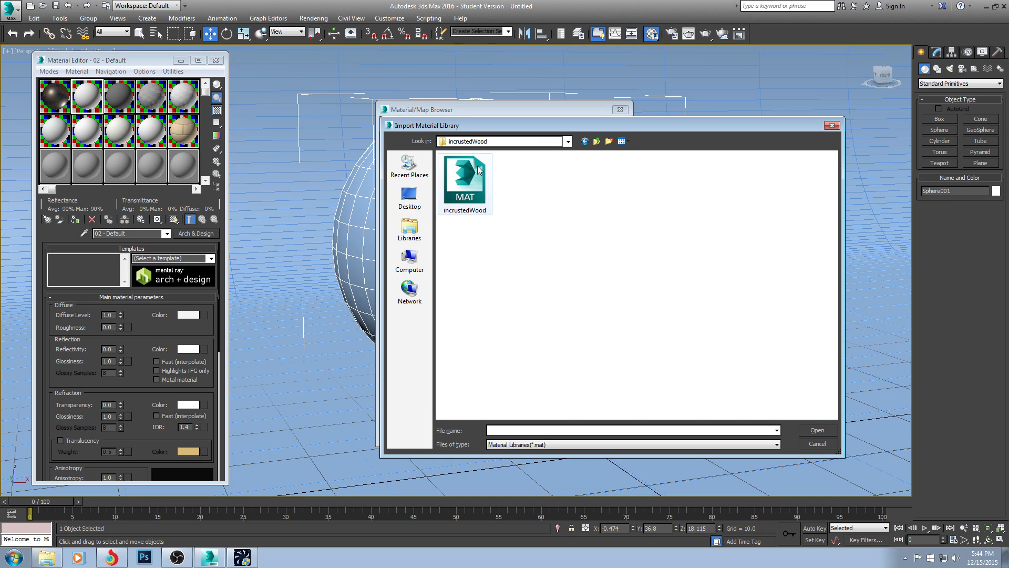
mouse_move(461, 190)
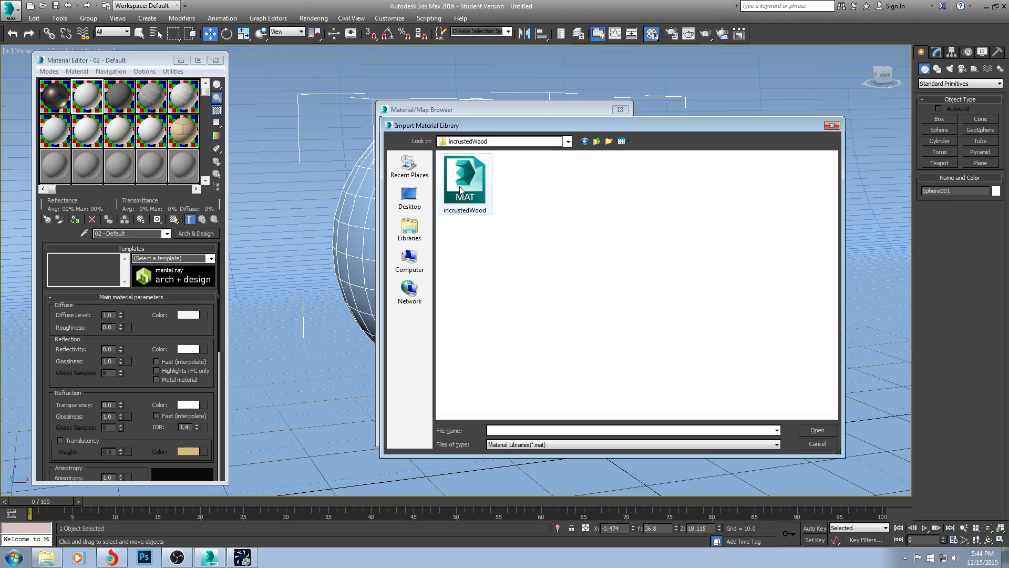
double_click(463, 174)
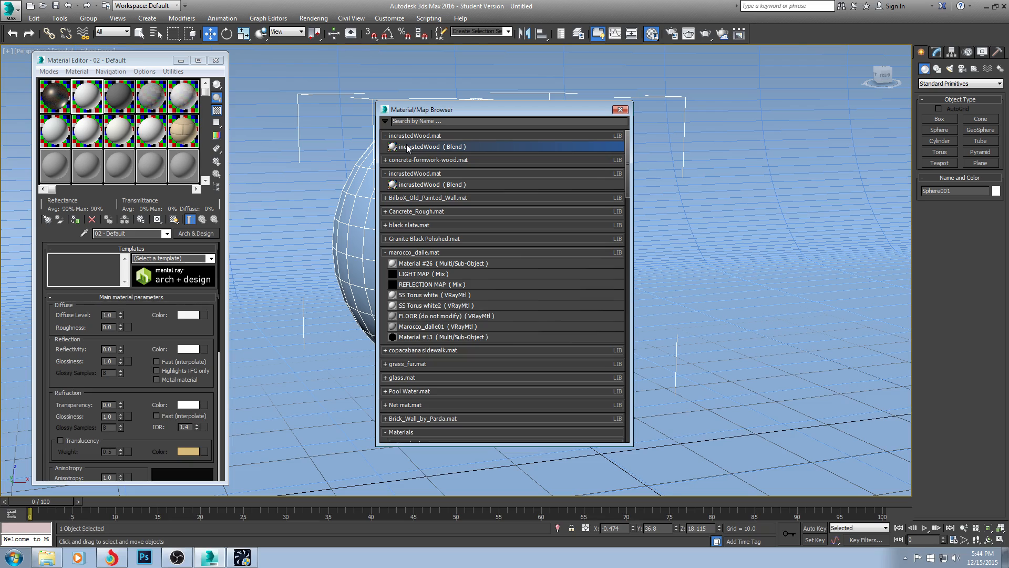
Step: Load the incrustedWood (Blend) material into the active sample slot
double_click(430, 146)
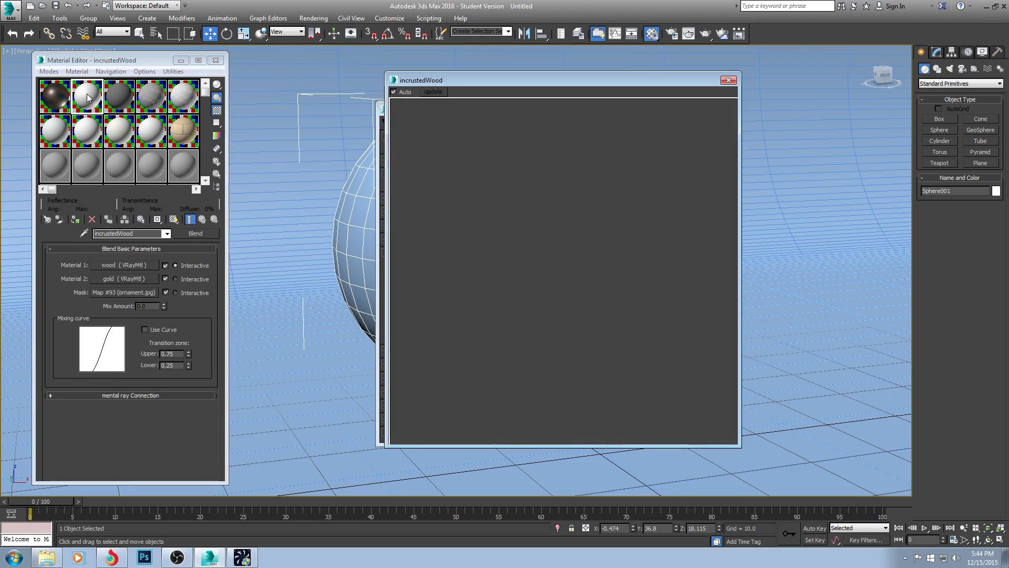
click(432, 91)
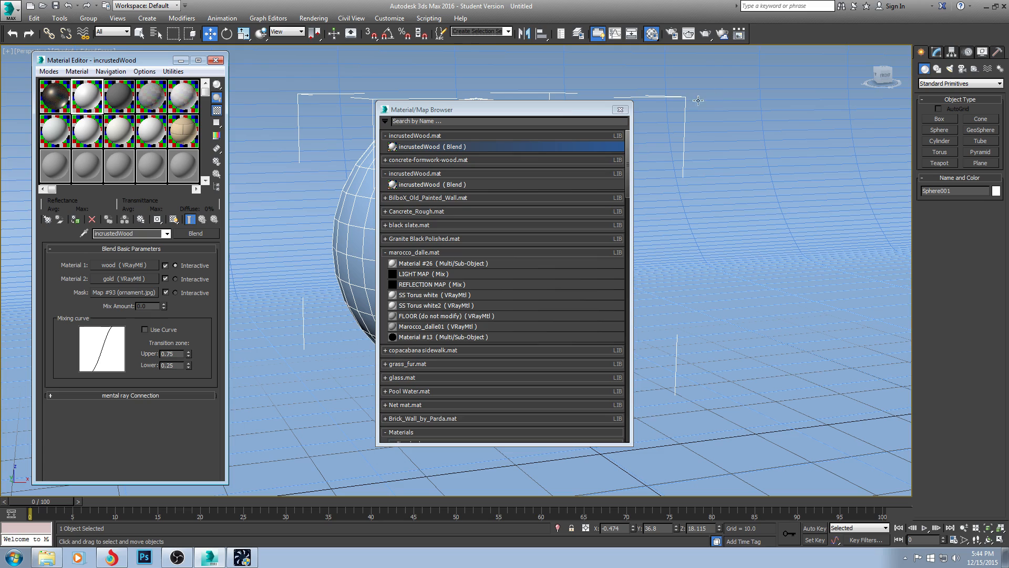
Step: Close the Material/Map Browser and reselect the incrustedWood slot to show its Blend parameters
click(620, 108)
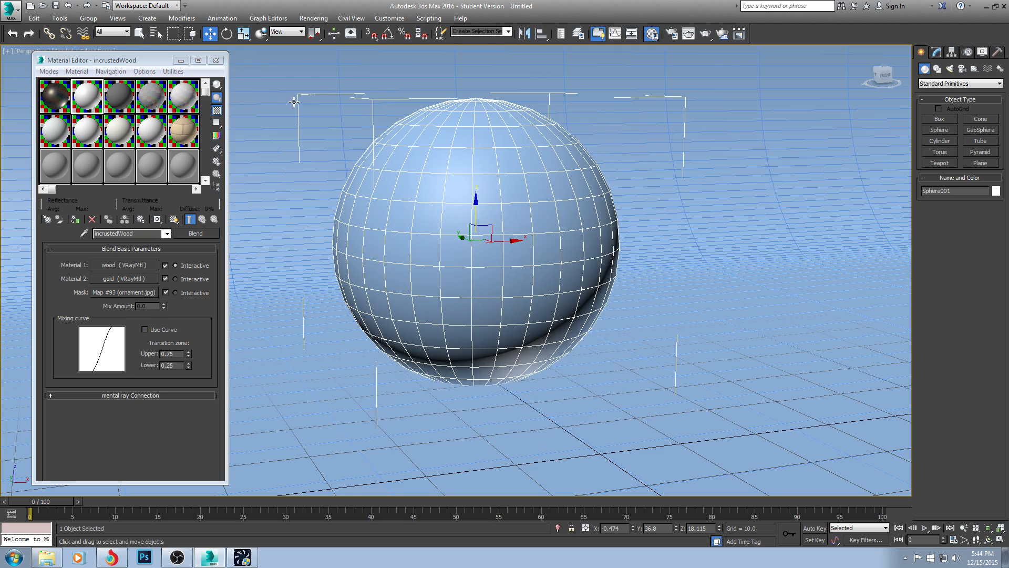
mouse_move(163, 362)
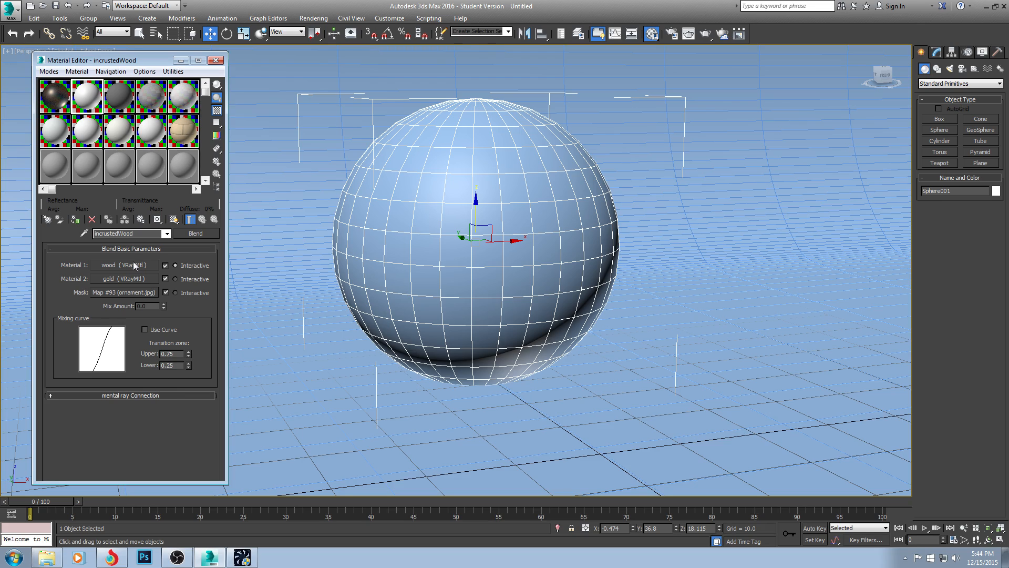
mouse_move(126, 283)
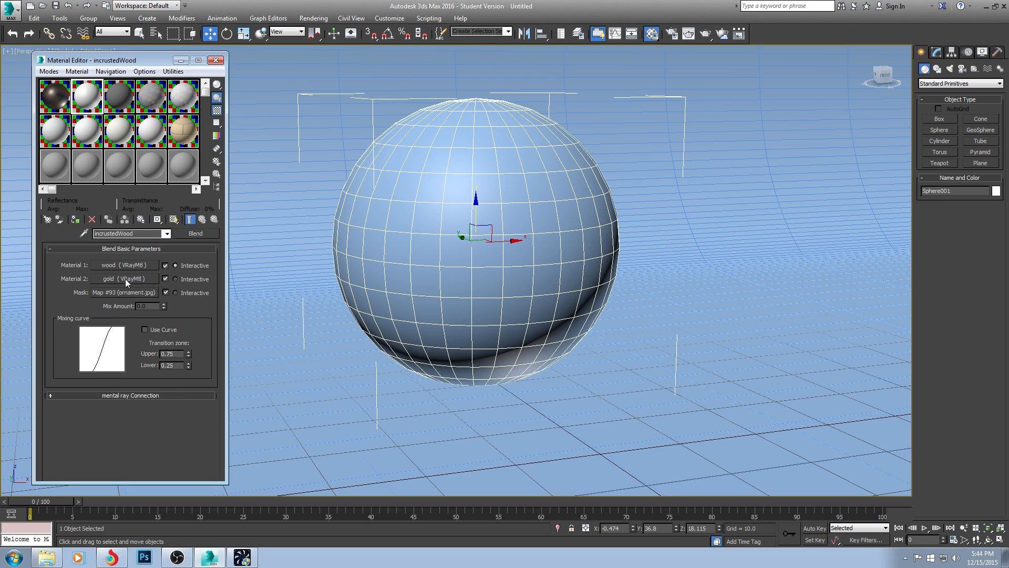
mouse_move(124, 305)
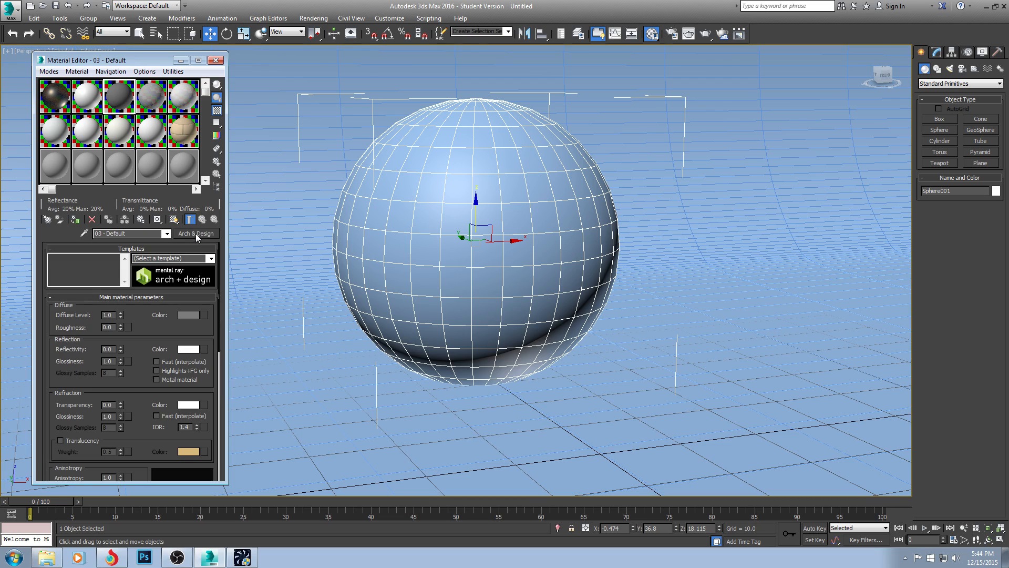
click(196, 234)
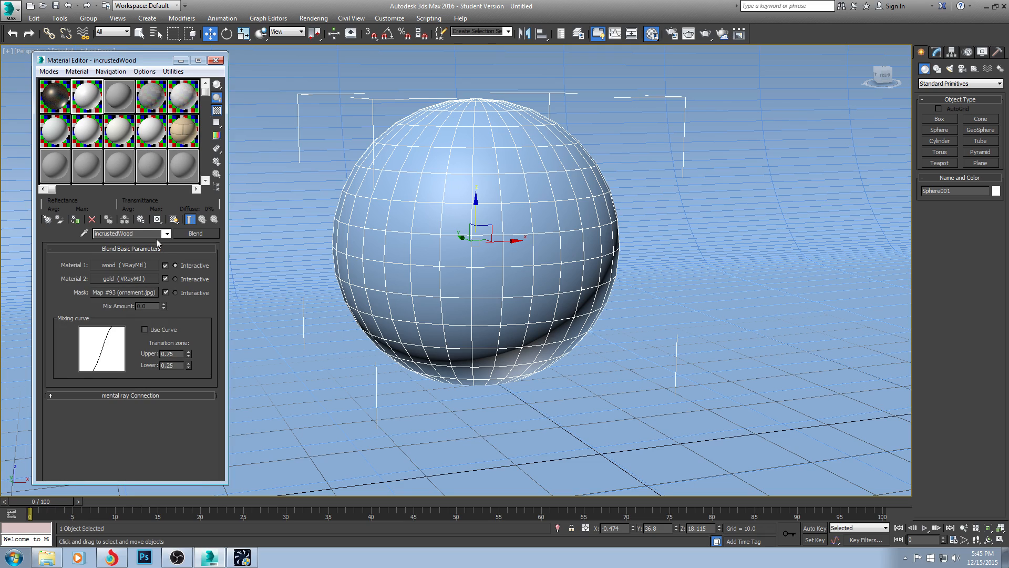
mouse_move(129, 265)
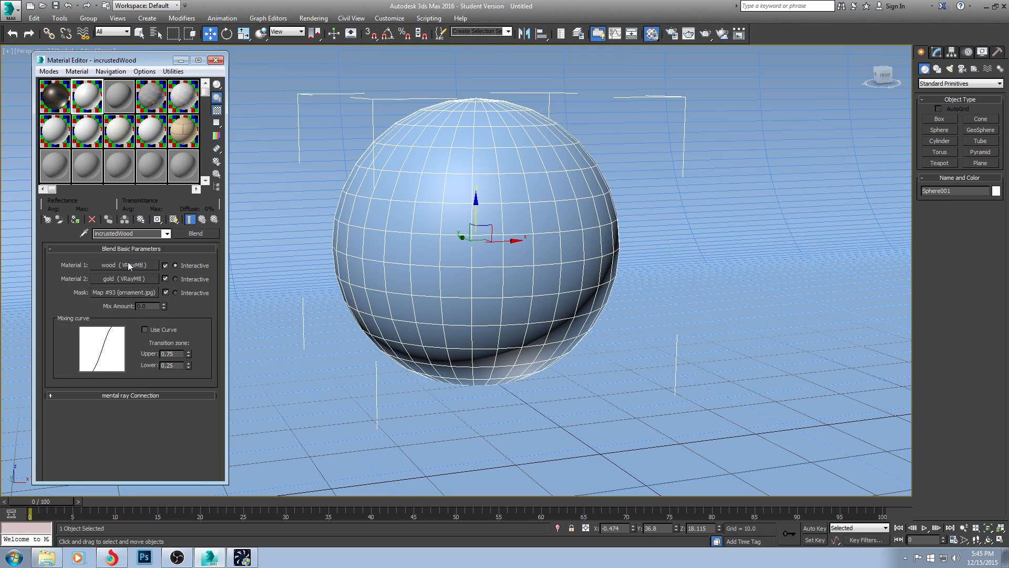
Step: Enter the wood (VRayMtl) sub-material and open its Diffuse map, Map #88 (wood-diffuse.jpg)
click(121, 265)
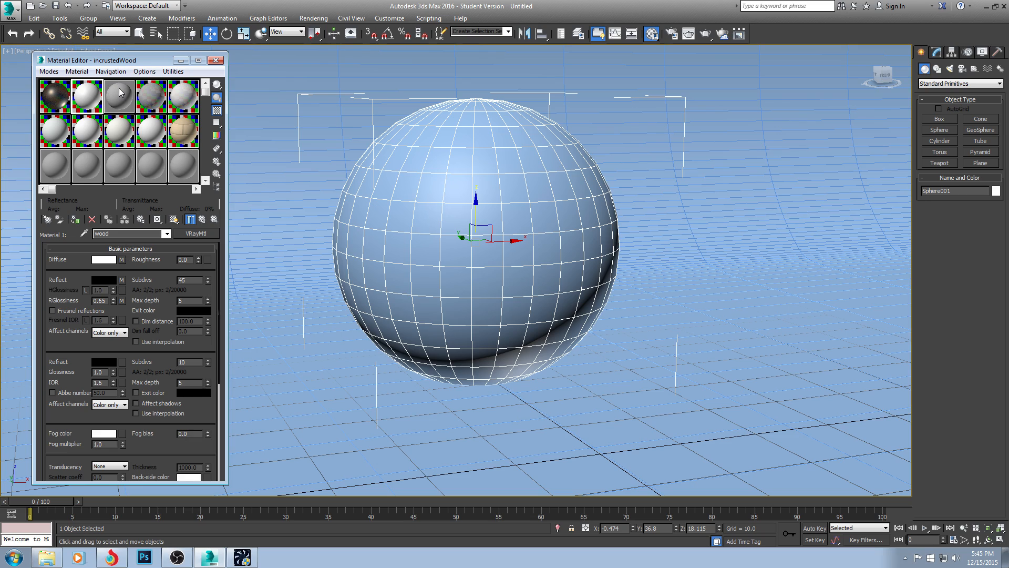
mouse_move(135, 268)
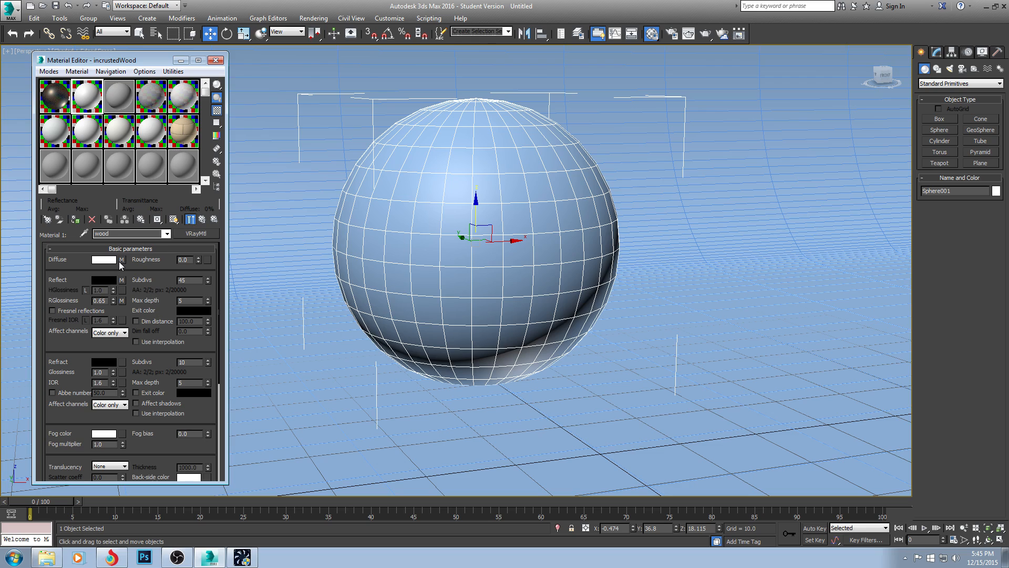
scroll(down, 3)
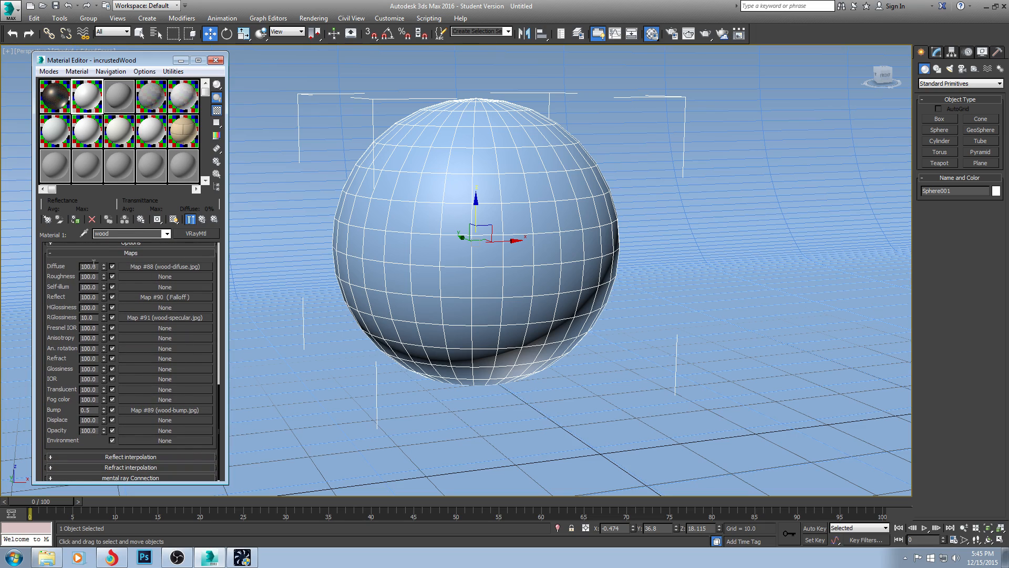
mouse_move(186, 270)
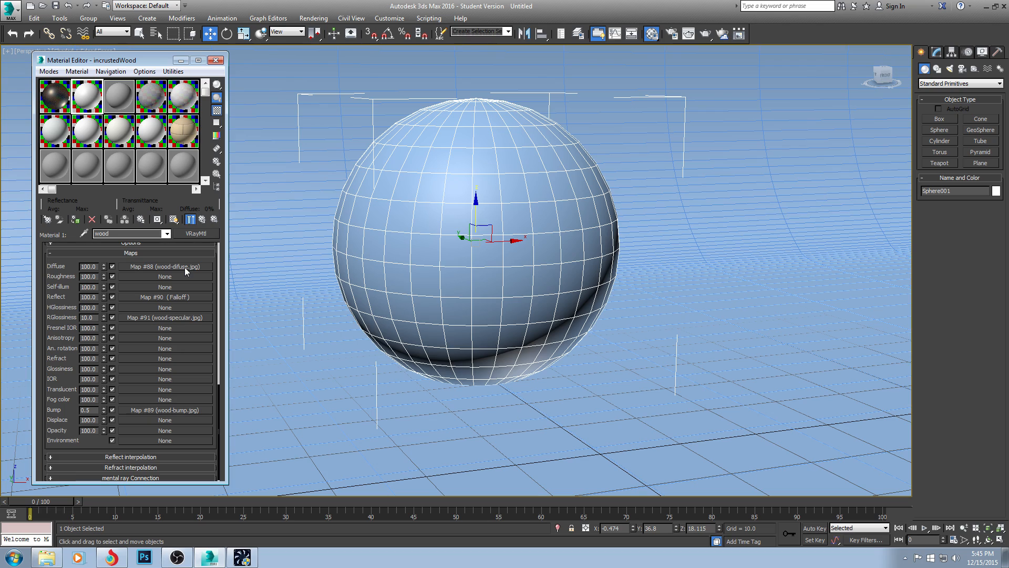
click(164, 266)
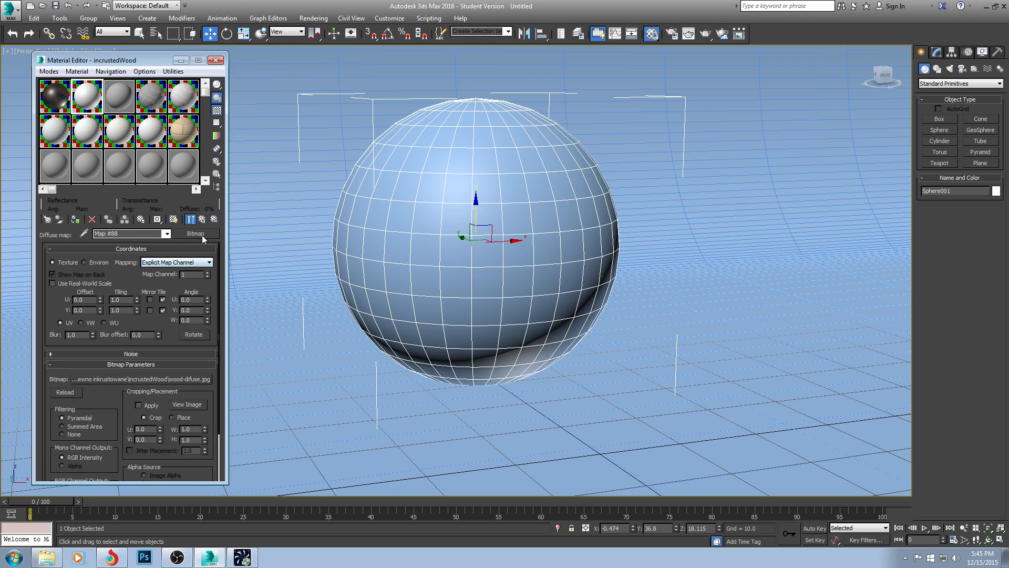
Step: Relink the wood sub-material's diffuse texture to the downloaded wood-difuse image
click(196, 233)
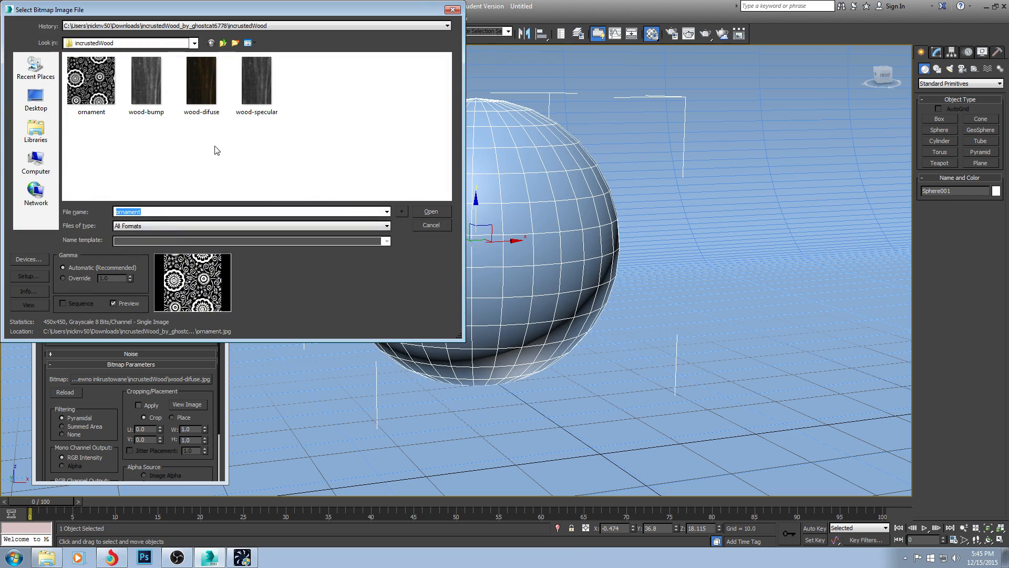
mouse_move(189, 166)
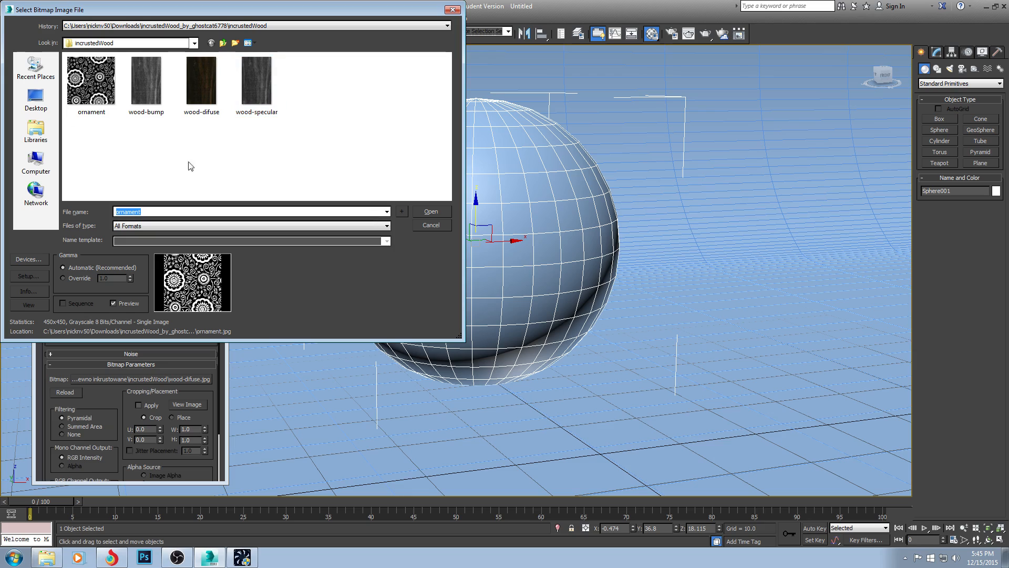
click(200, 82)
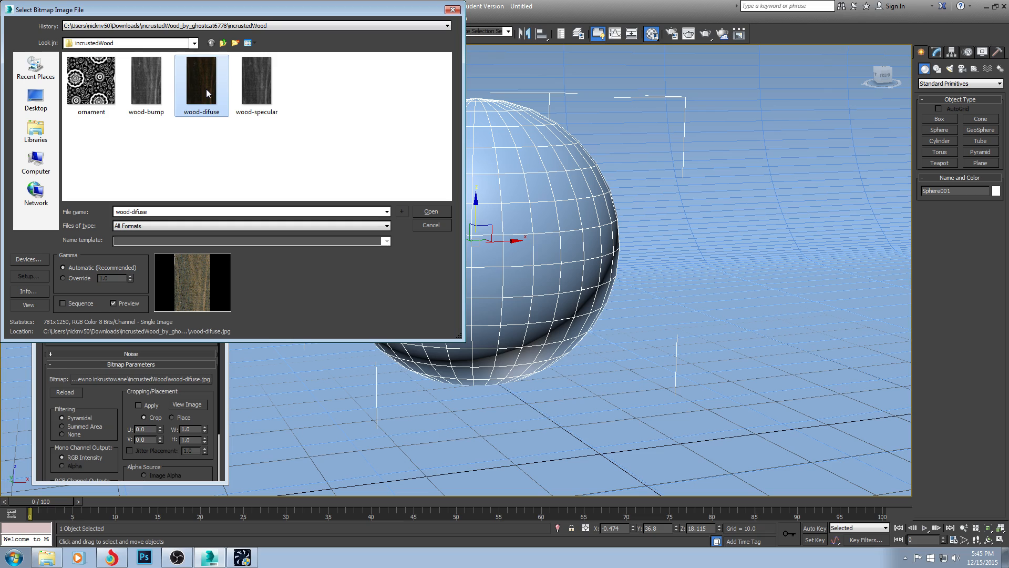
click(430, 211)
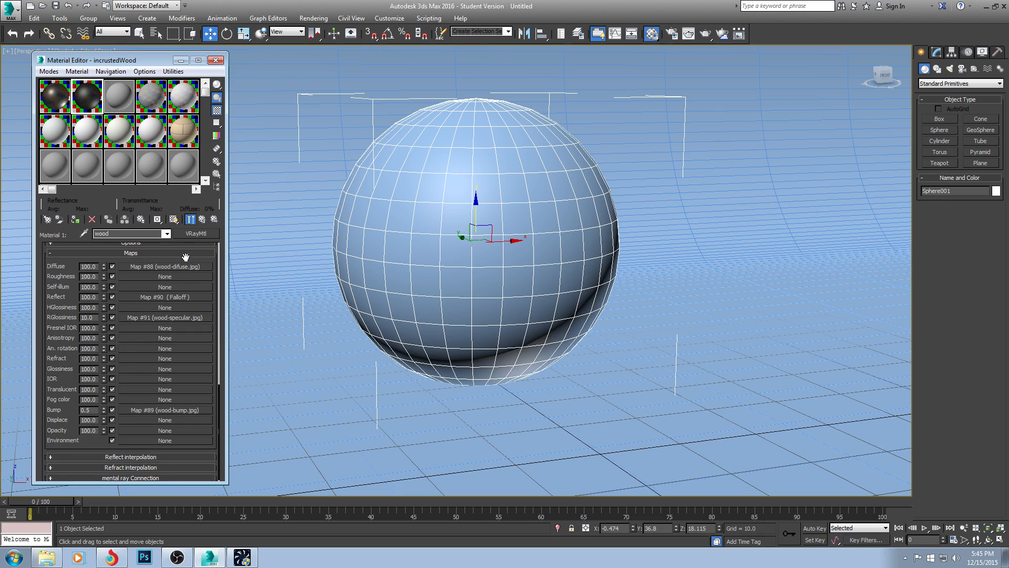
mouse_move(214, 285)
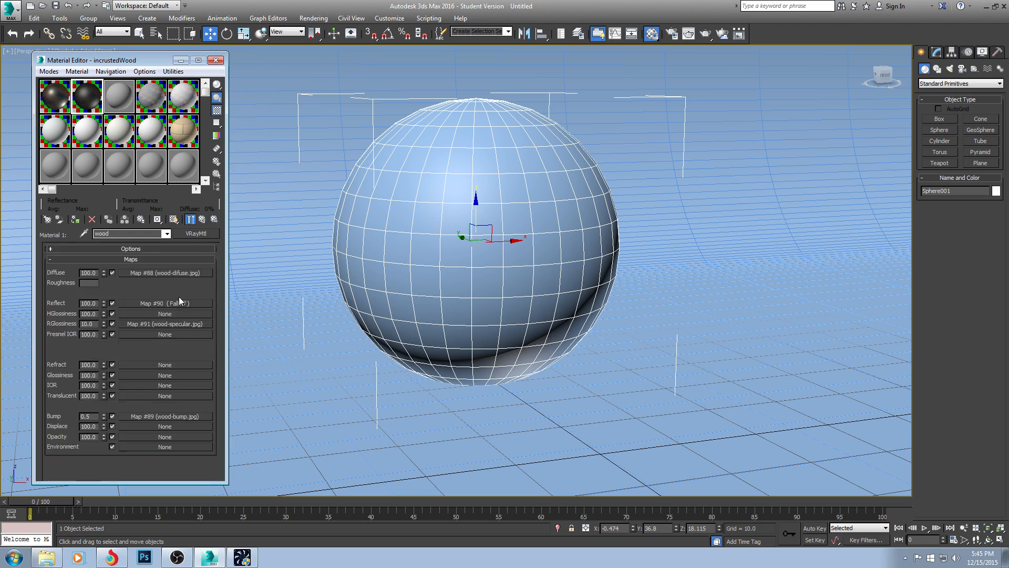
Step: Check the reflection Falloff and wood-specular glossiness maps of the wood material
click(165, 303)
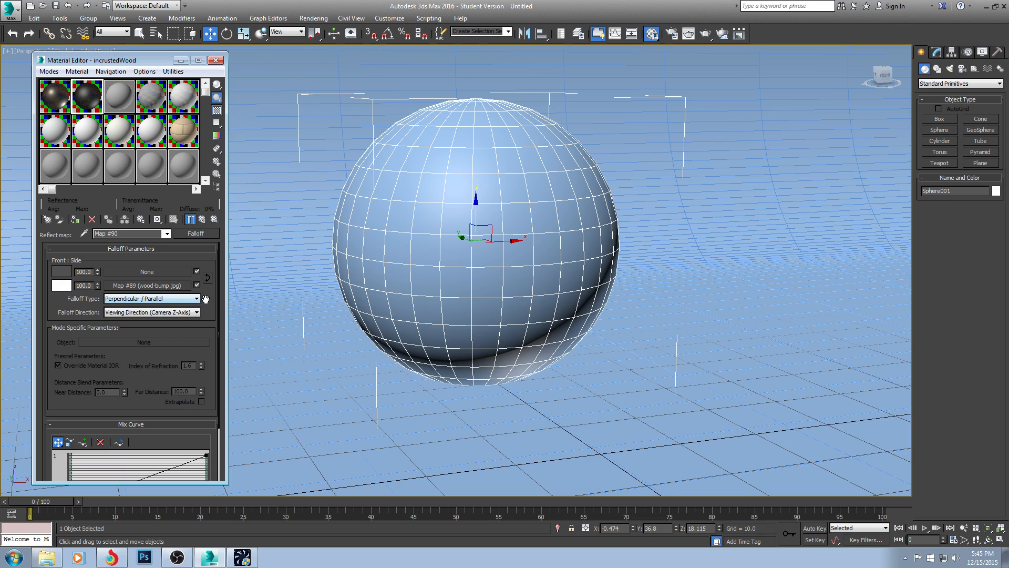
mouse_move(148, 291)
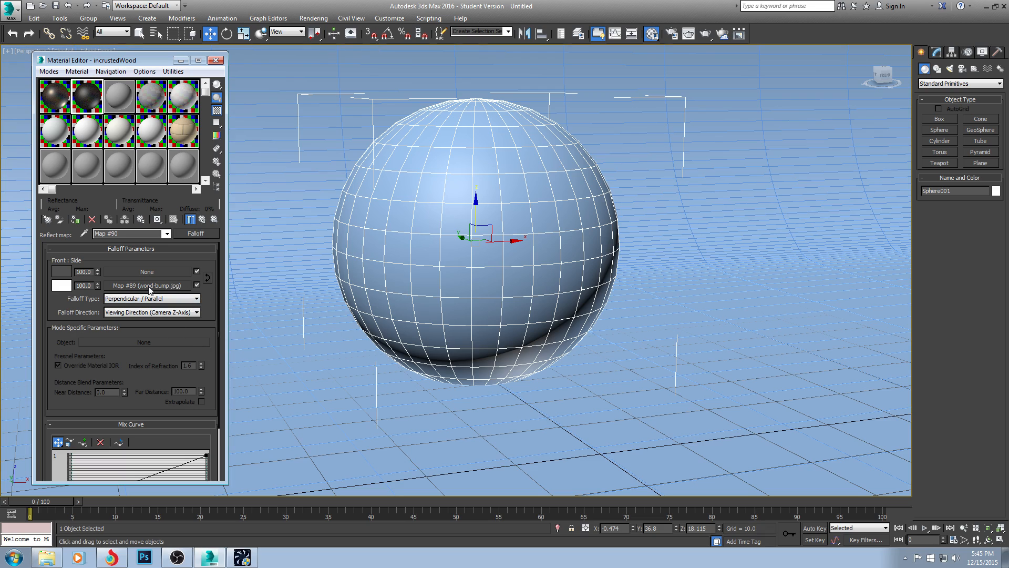
click(145, 285)
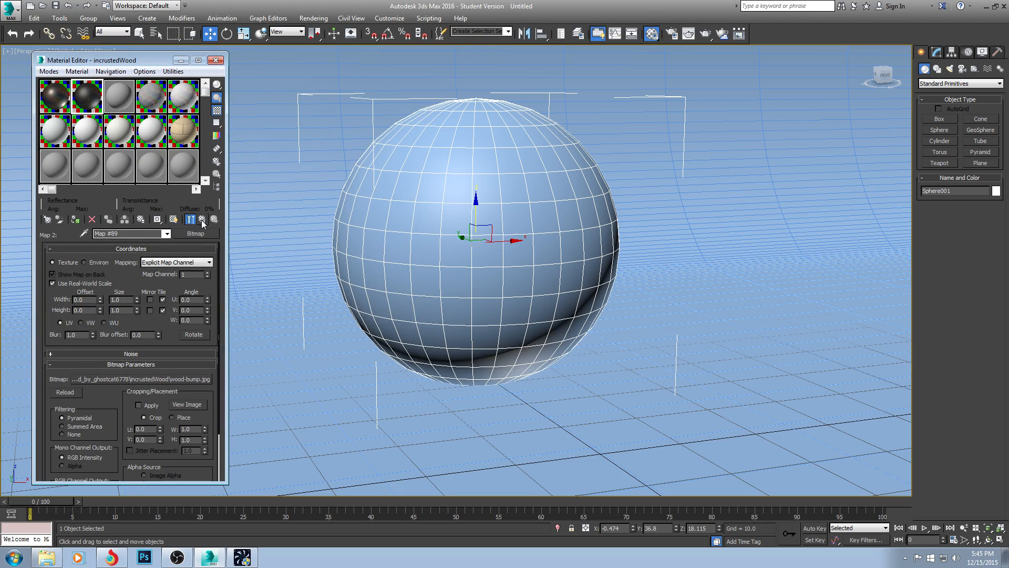
click(201, 220)
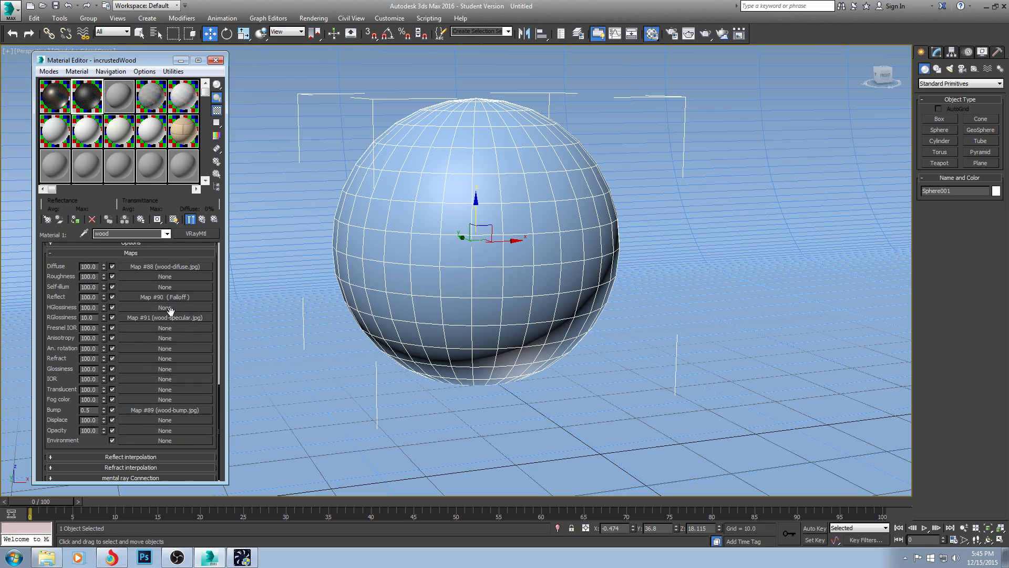
click(166, 318)
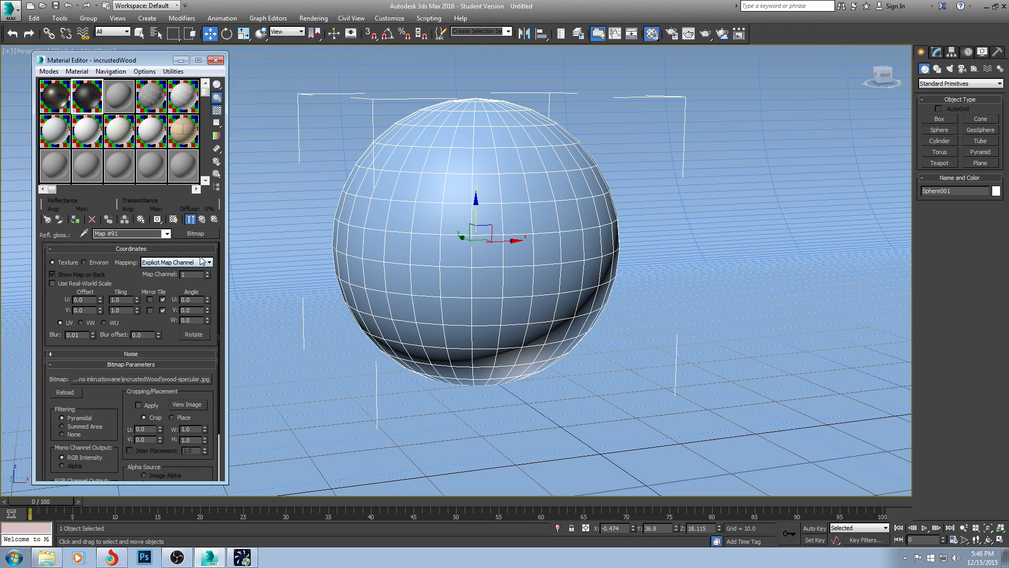
click(194, 233)
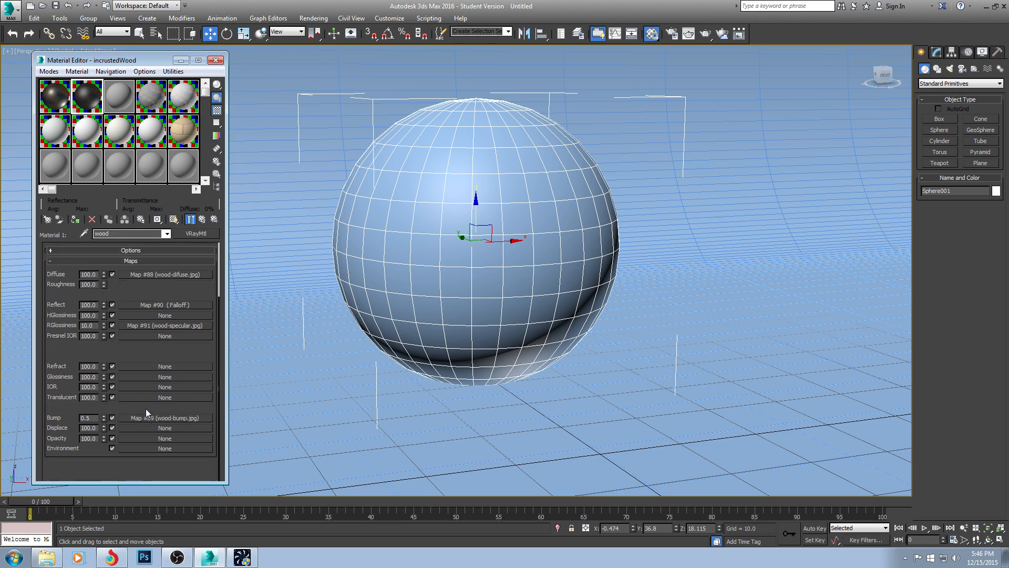
Step: Relink the bump texture to the wood-bump image and return to the incrustedWood blend
click(165, 418)
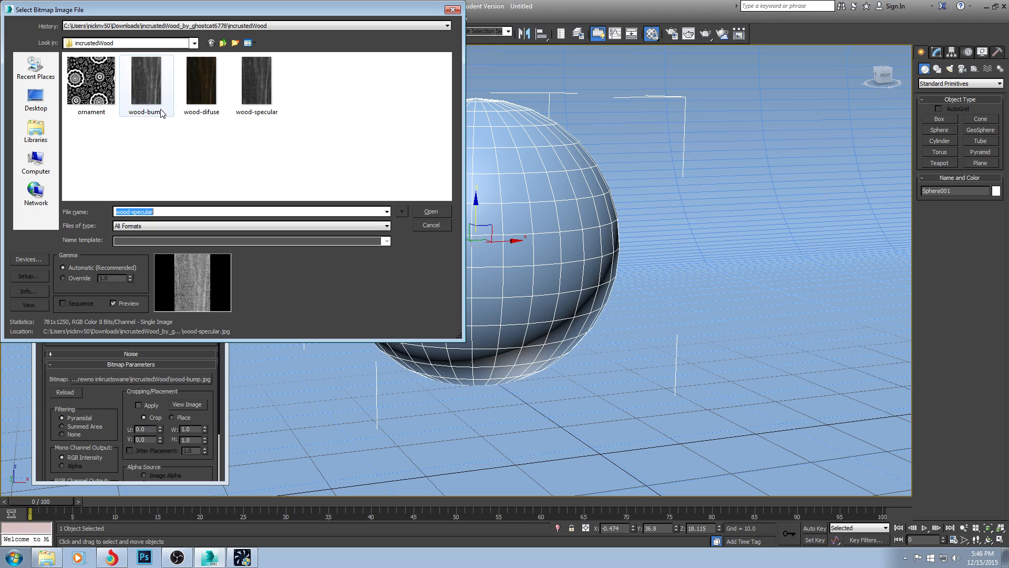
click(431, 212)
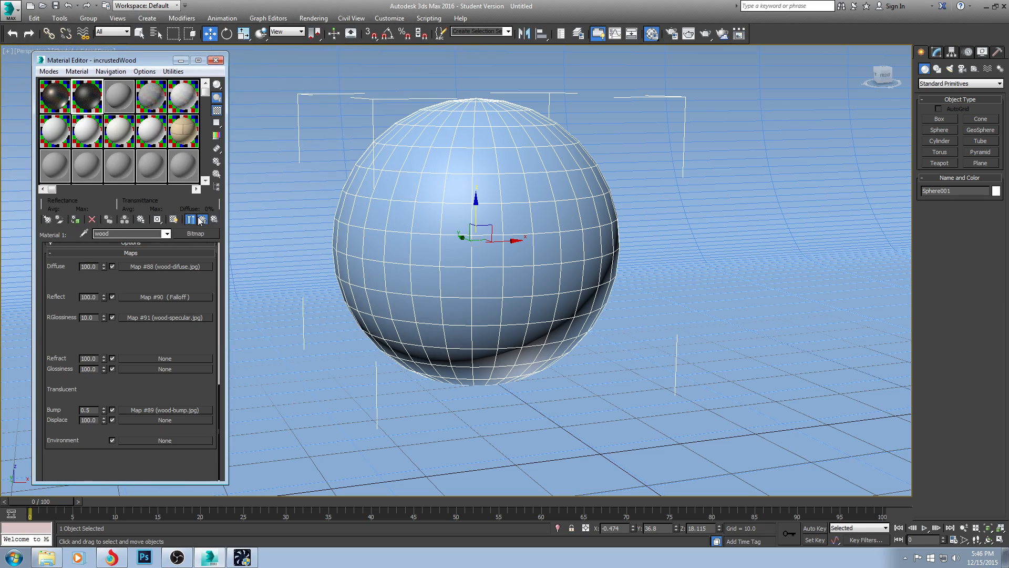
click(197, 233)
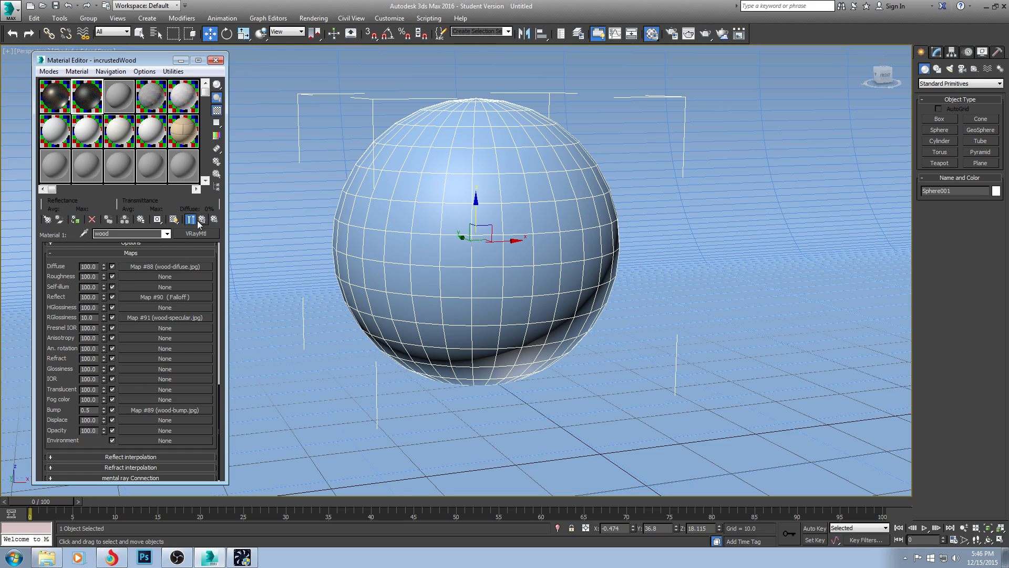
click(195, 233)
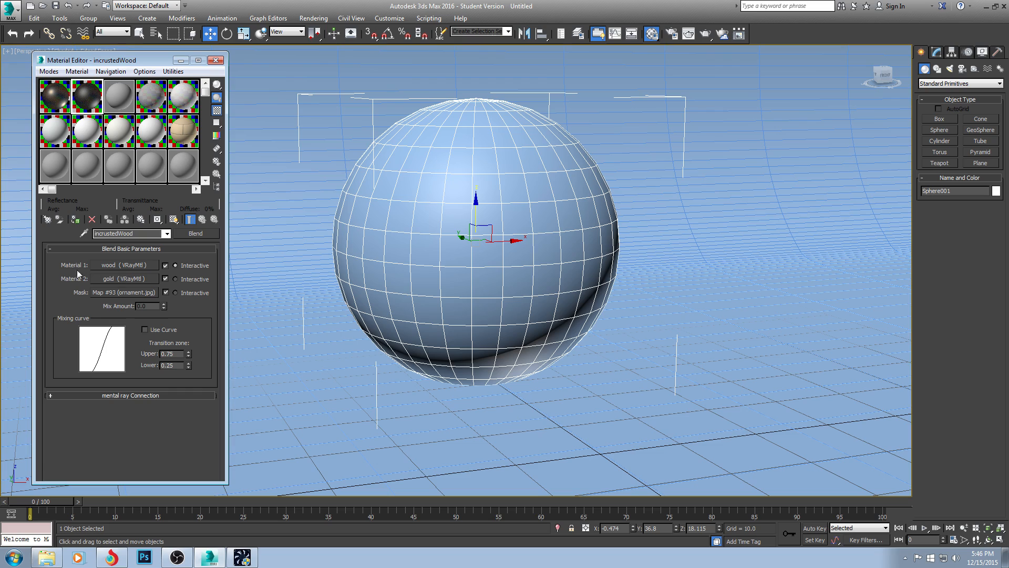
Step: Relink the blend's mask bitmap to ornament.jpg from the downloaded incrustedWood folder via the gold sub-material
click(124, 278)
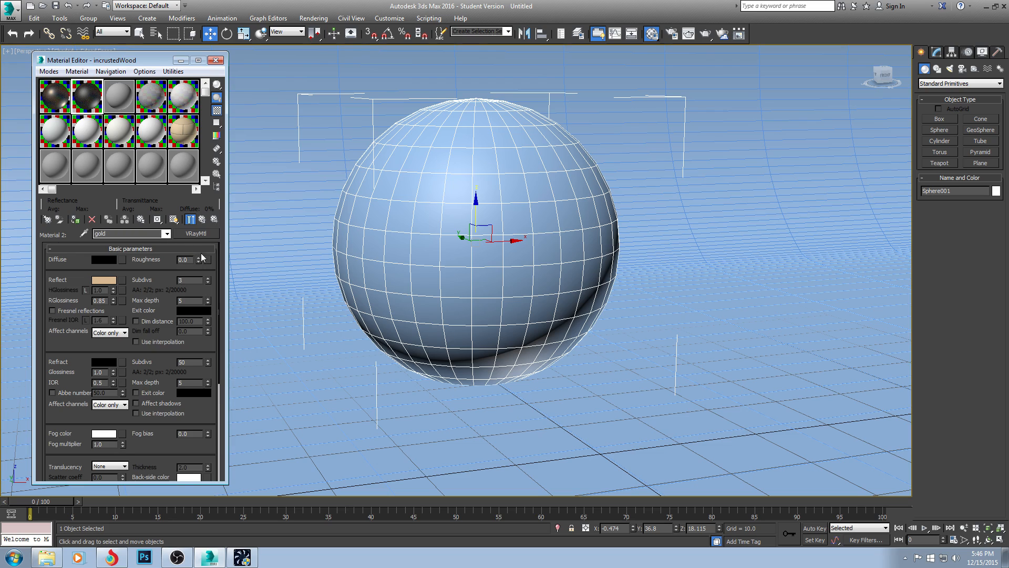
scroll(down, 3)
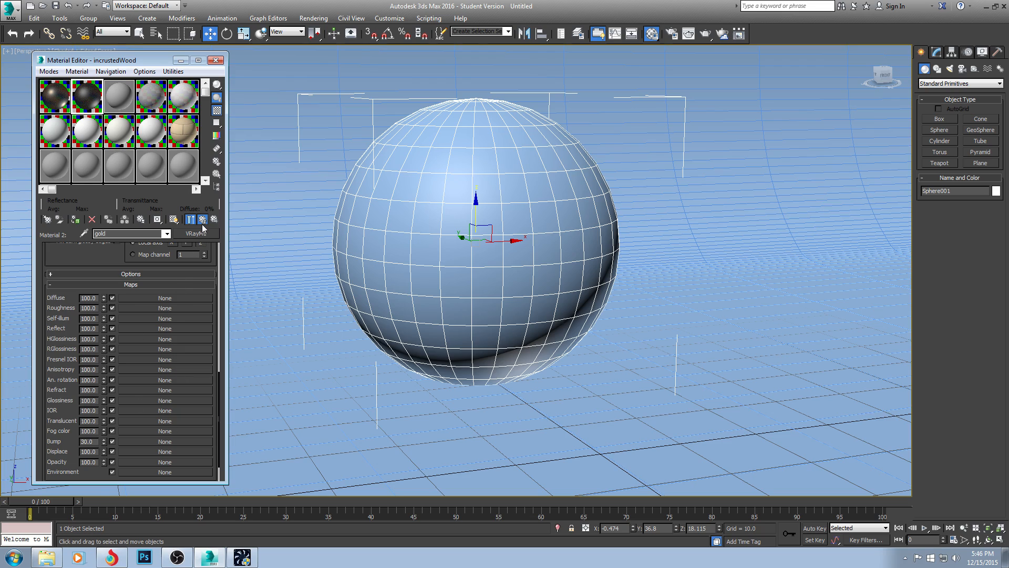
click(201, 220)
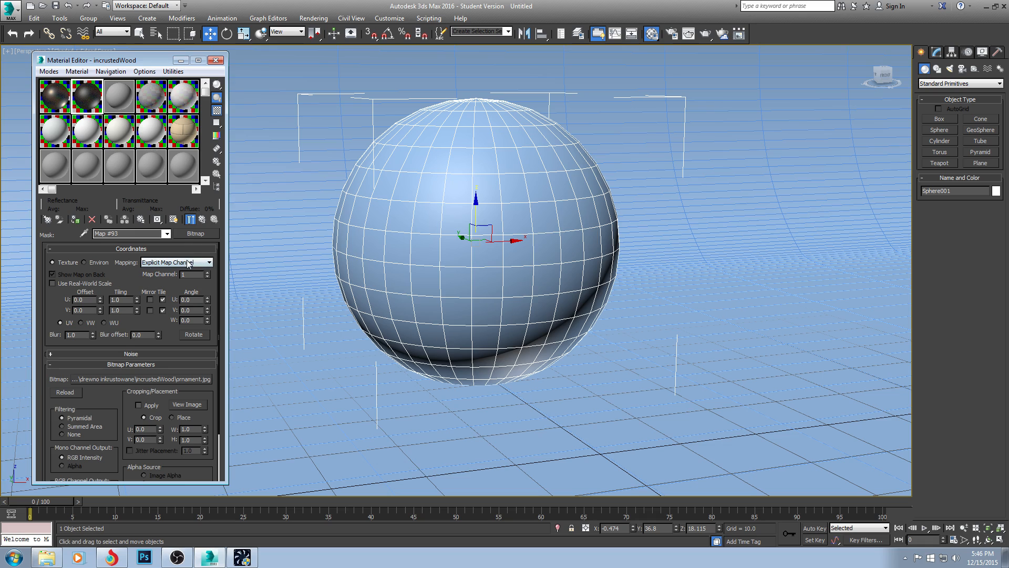
click(196, 233)
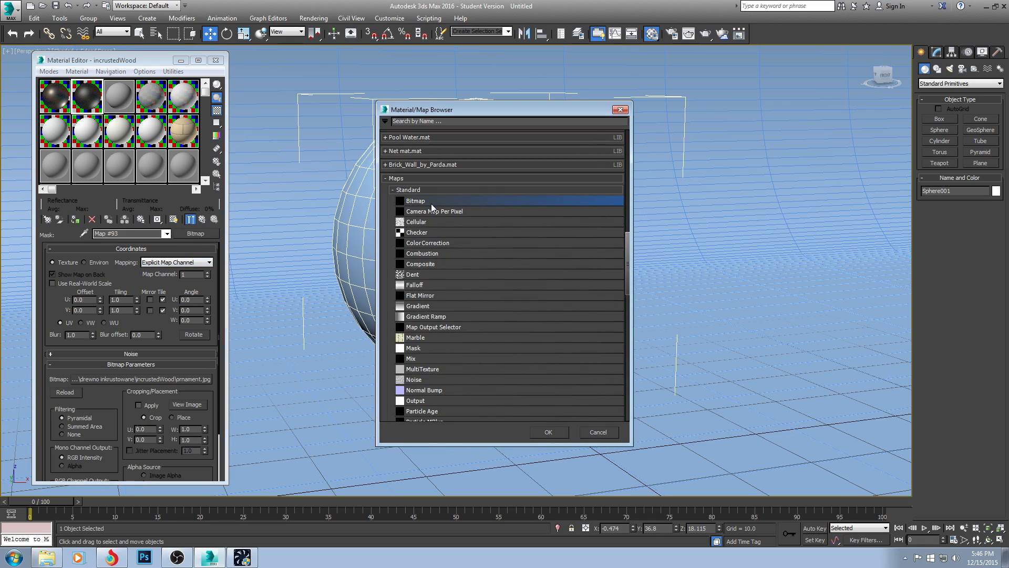
double_click(416, 199)
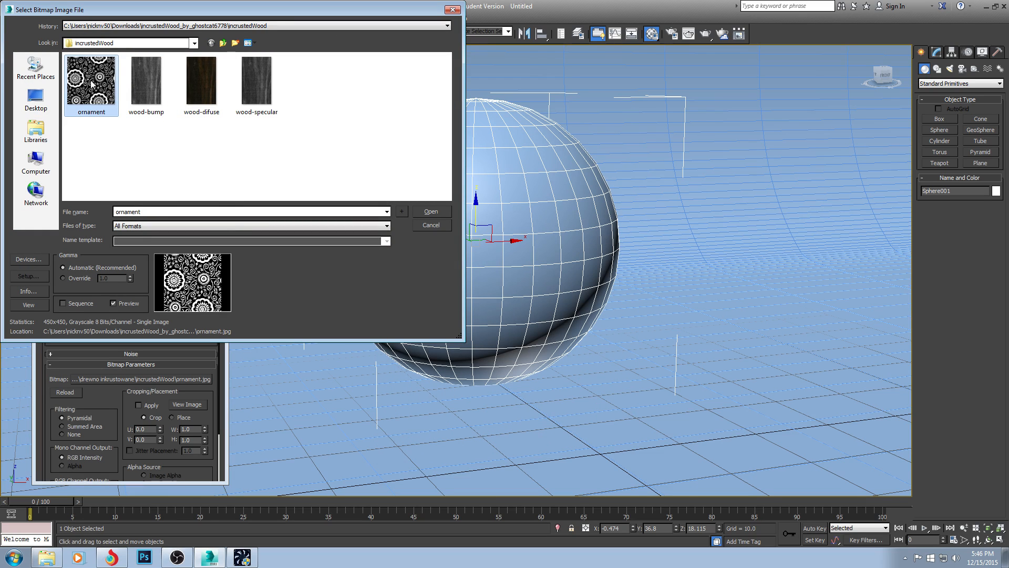
click(431, 212)
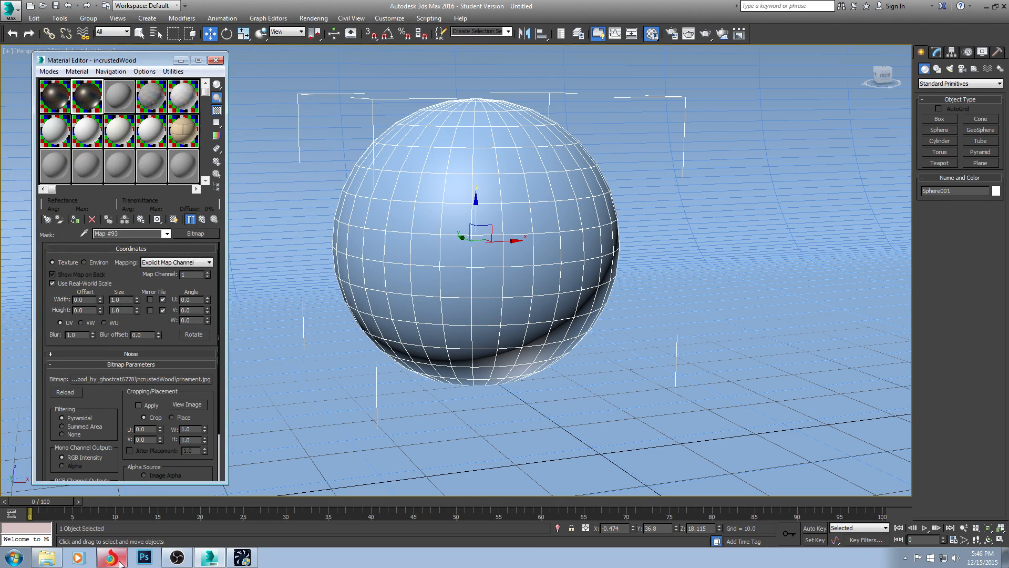
Step: Add a UVW Map modifier set to Spherical with Real-World Map Size unchecked
click(111, 558)
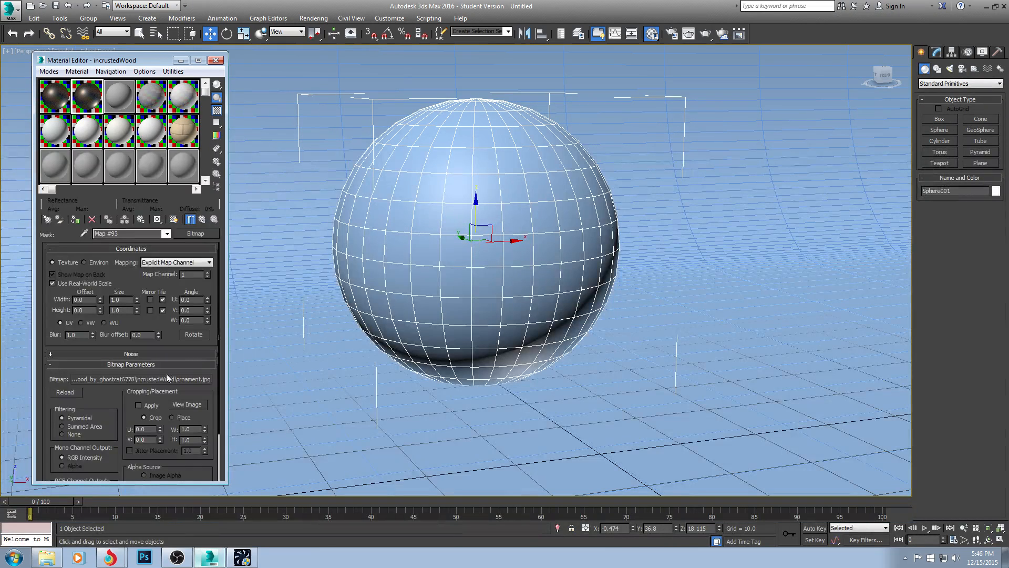
mouse_move(208, 242)
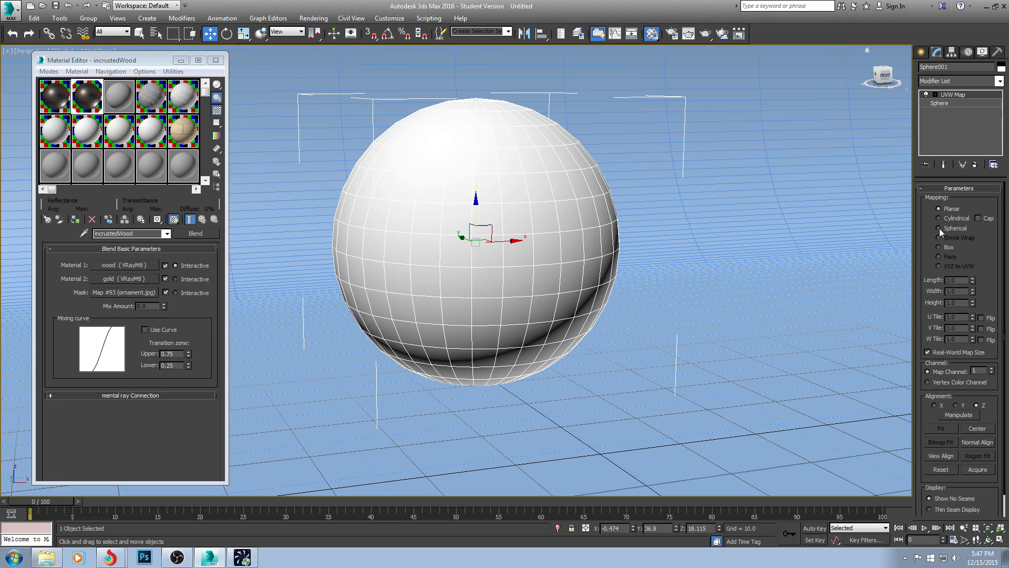
click(927, 353)
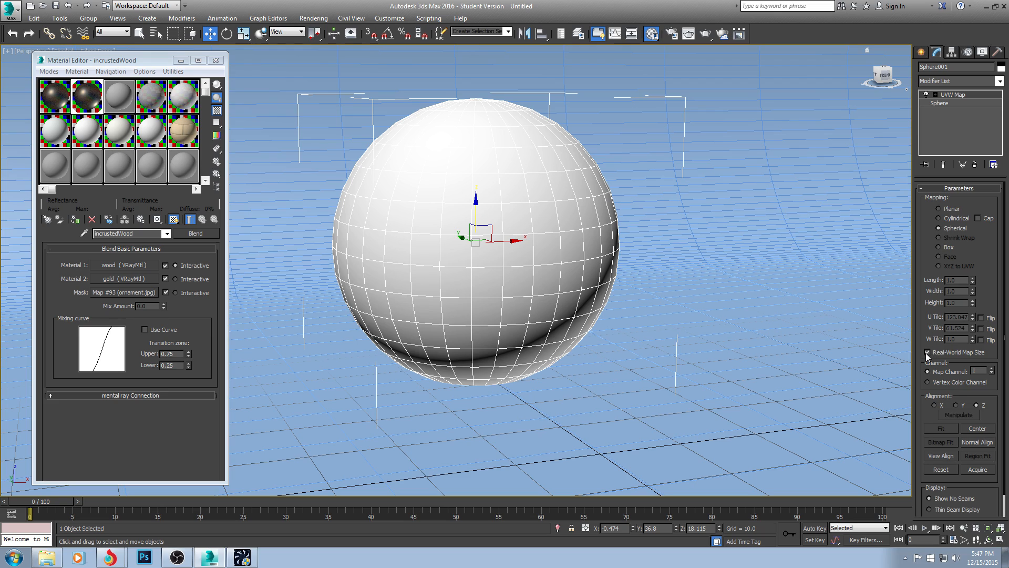
click(927, 352)
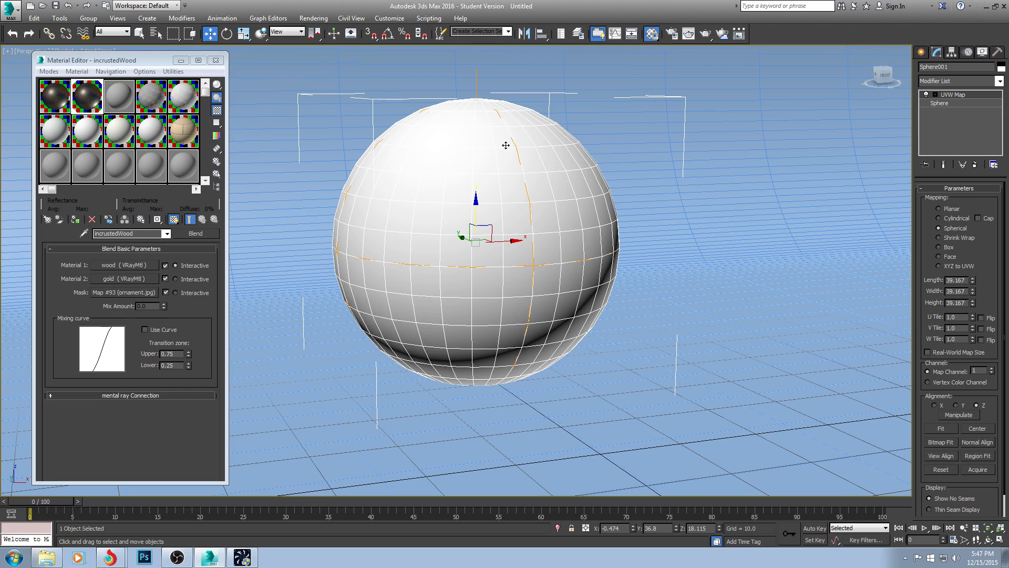
mouse_move(495, 205)
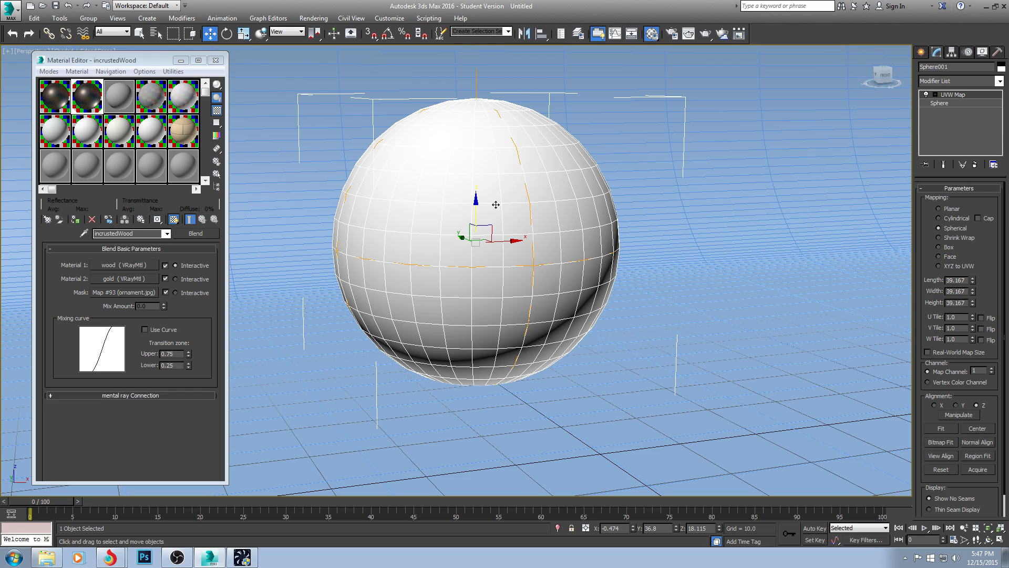
mouse_move(253, 205)
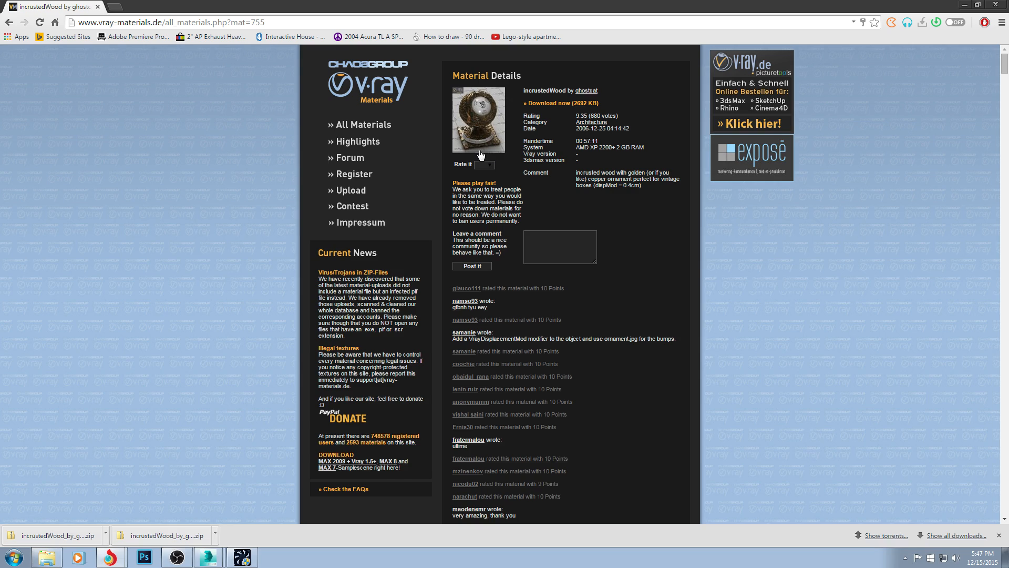
mouse_move(576, 194)
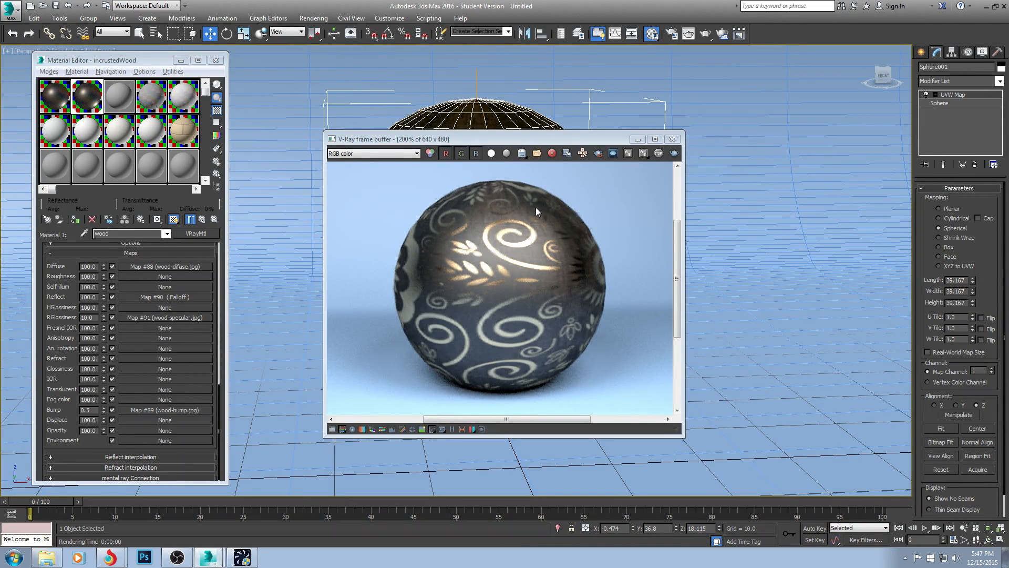
mouse_move(673, 138)
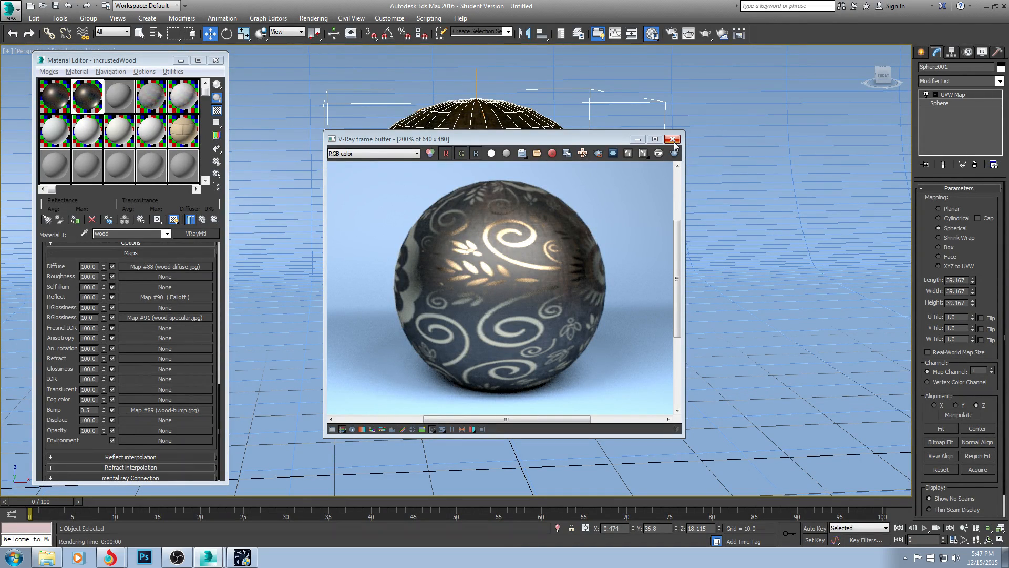
Step: Close the V-Ray frame buffer and the incrustedWood reference preview window
click(674, 139)
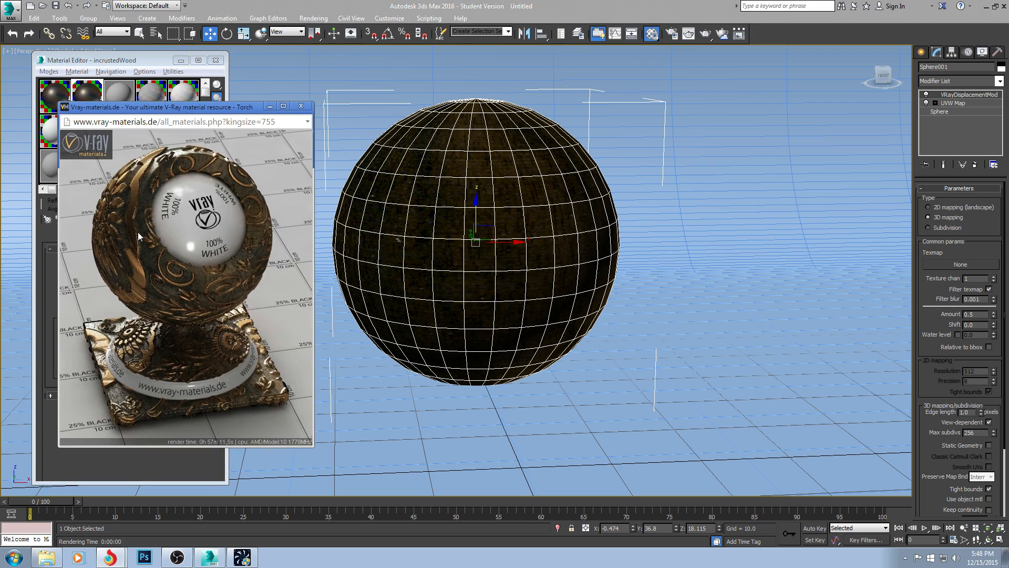
mouse_move(135, 262)
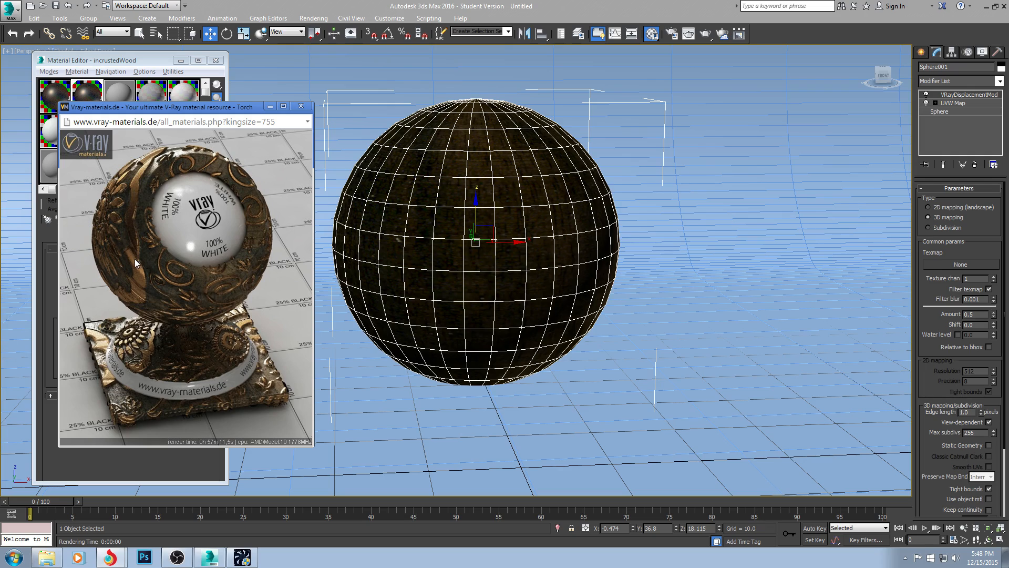
mouse_move(195, 221)
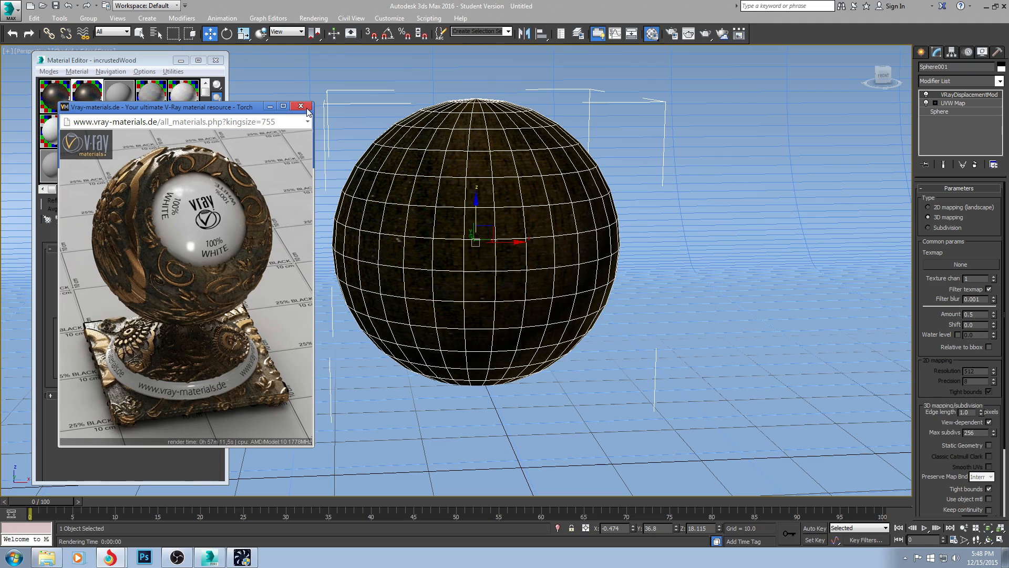
mouse_move(301, 106)
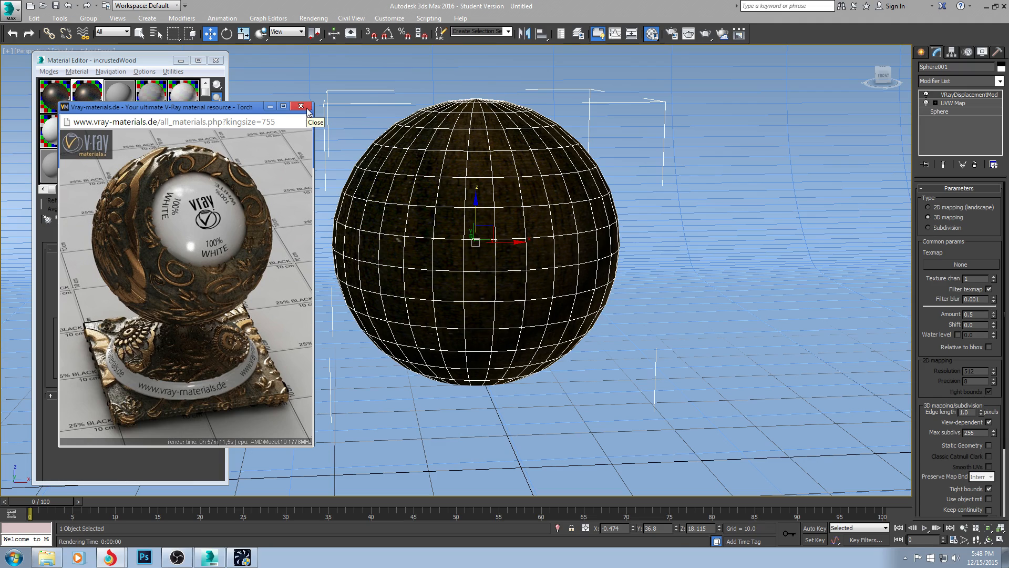
click(301, 106)
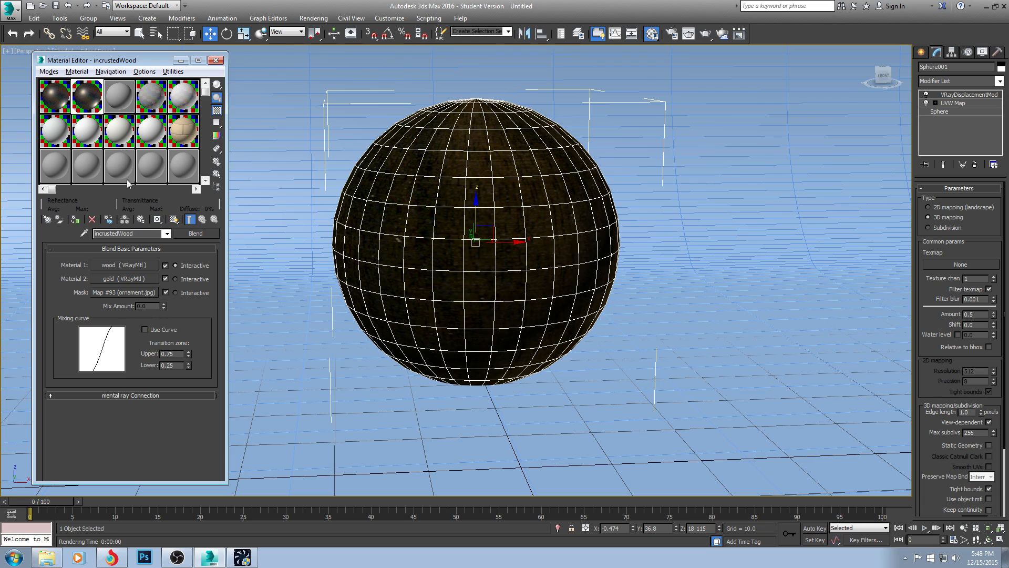
mouse_move(859, 200)
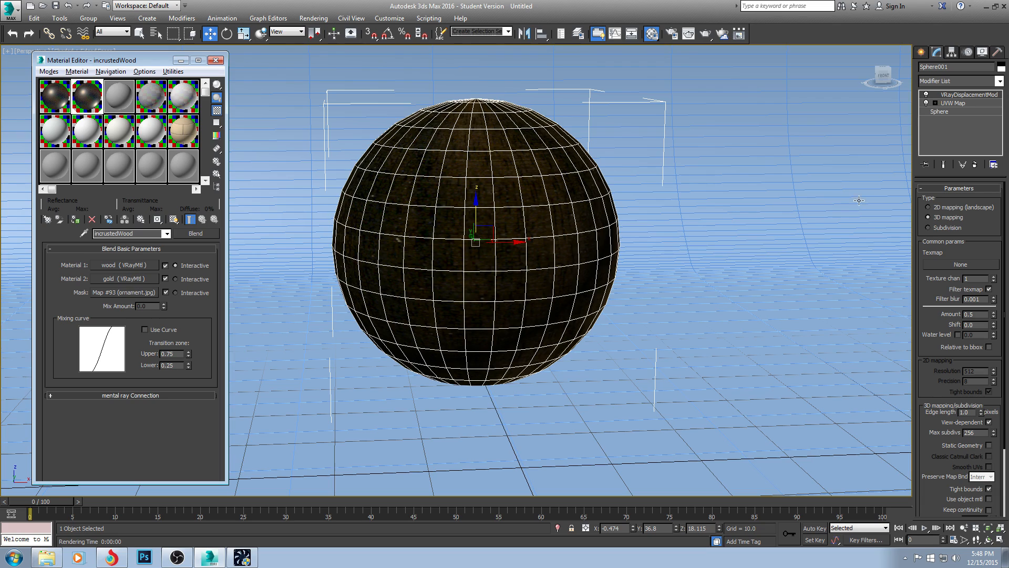
Step: Instance the ornament.jpg mask map into the VRayDisplacementMod Texmap slot and render
double_click(124, 293)
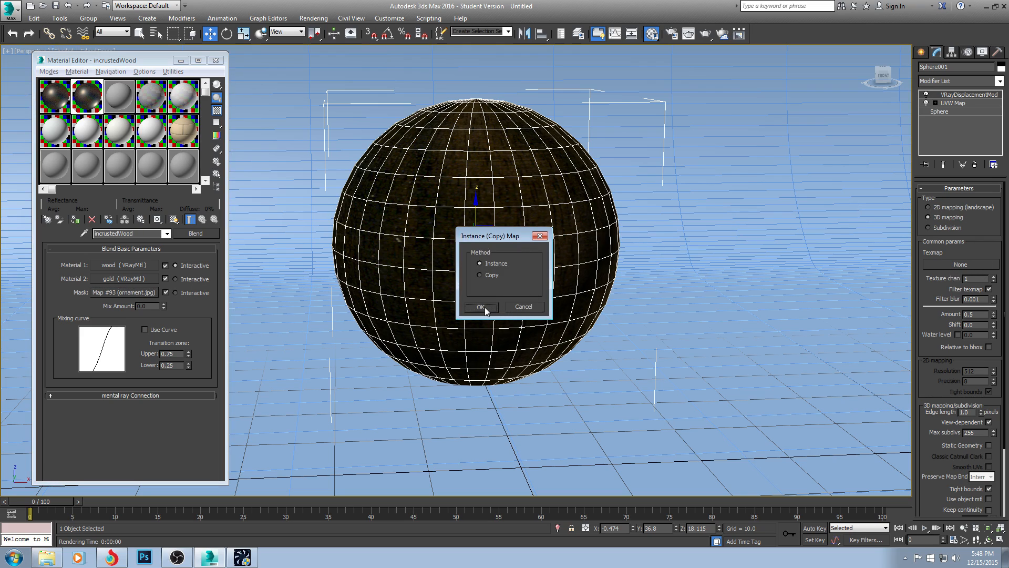
click(481, 306)
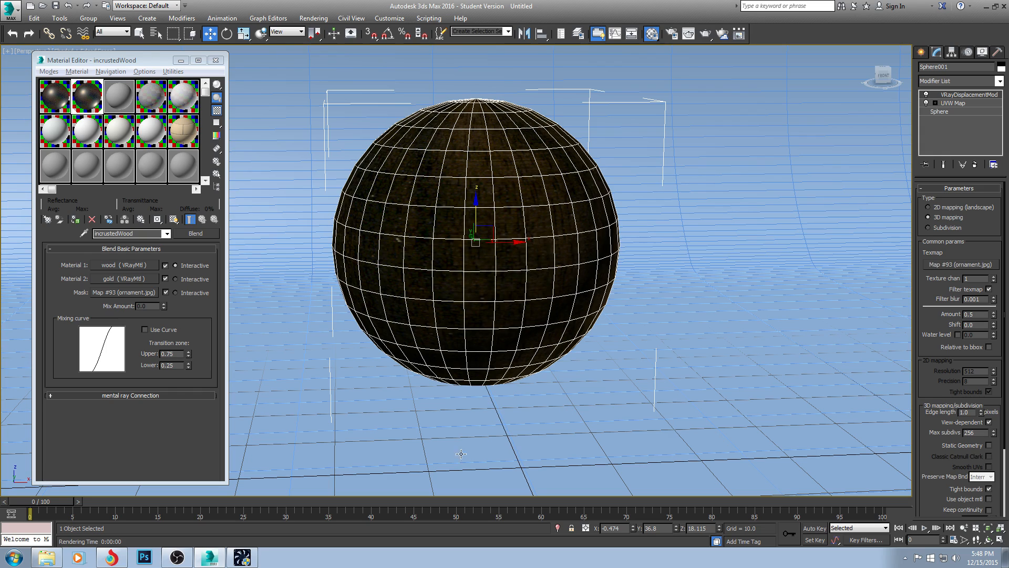
click(705, 33)
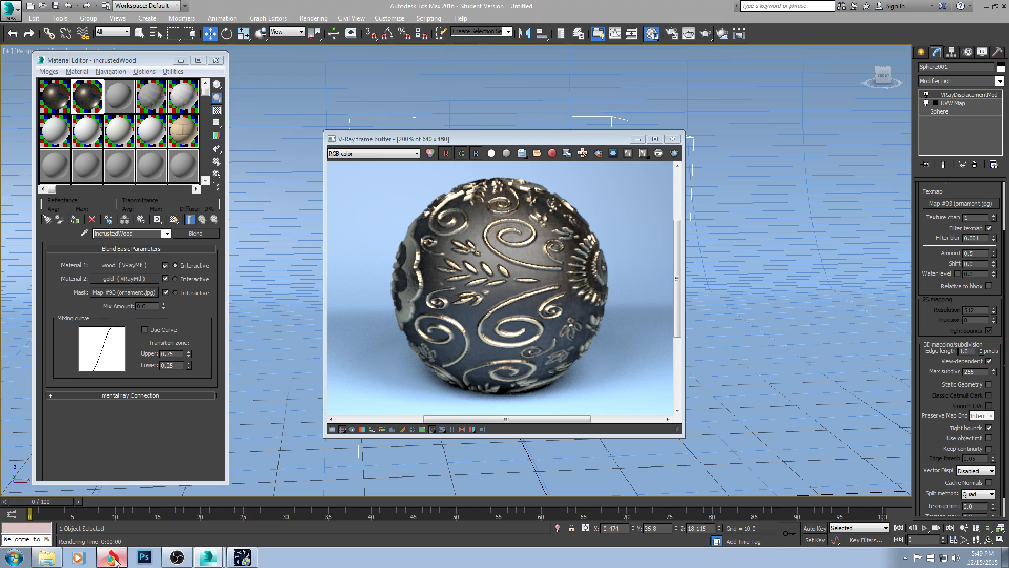
mouse_move(321, 298)
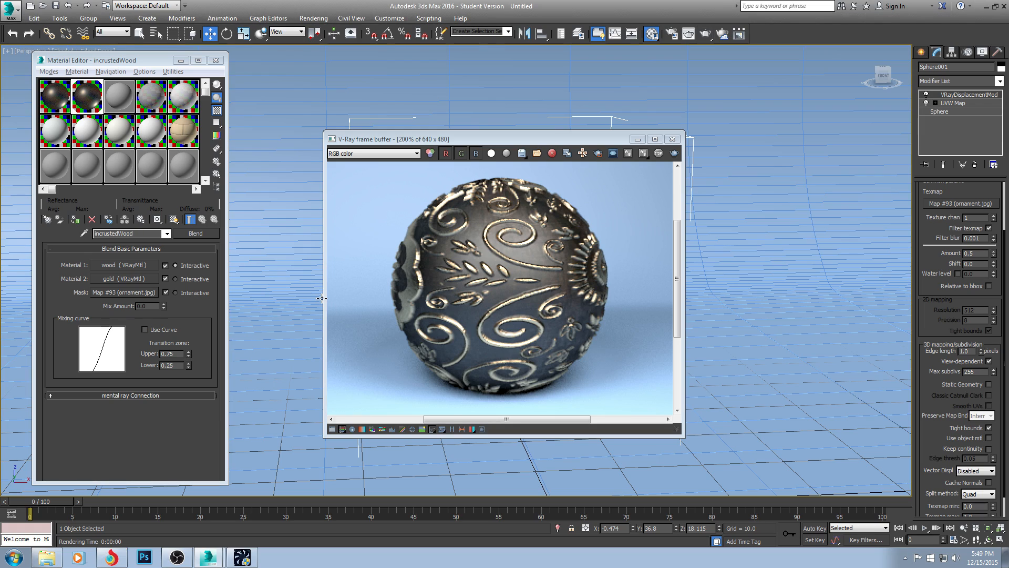